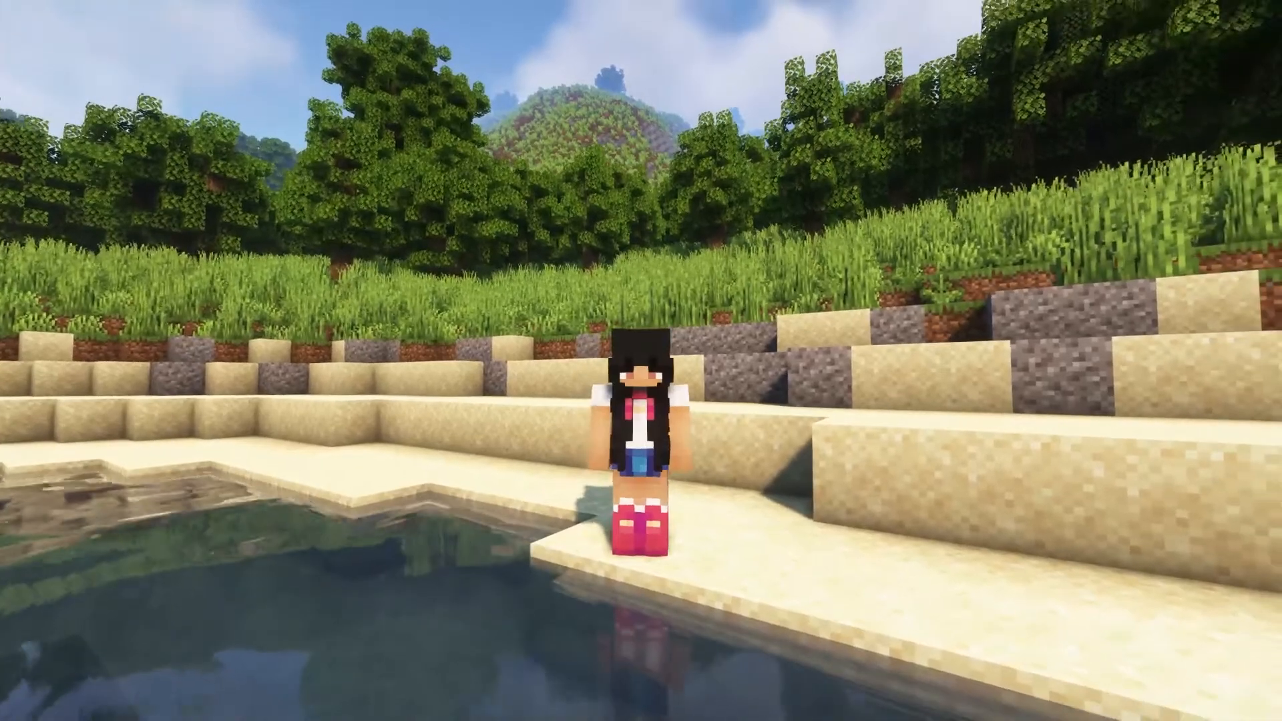
mouse_move(641, 361)
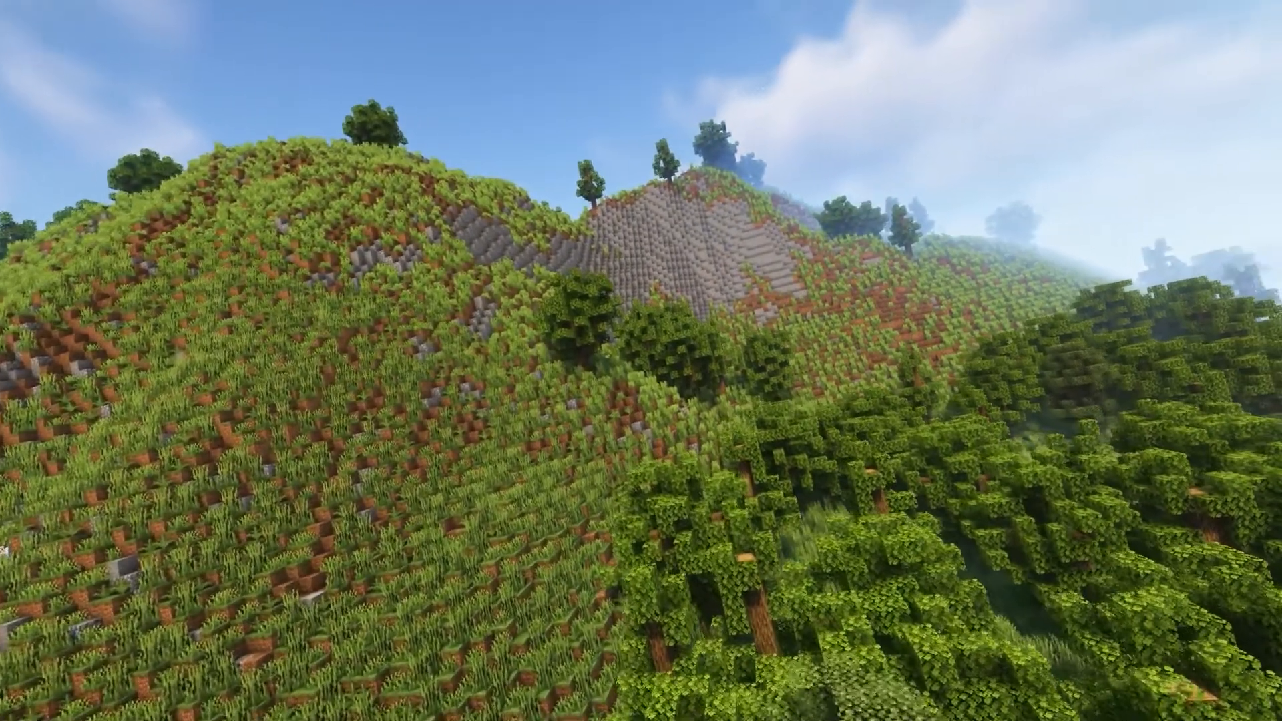
mouse_move(641, 360)
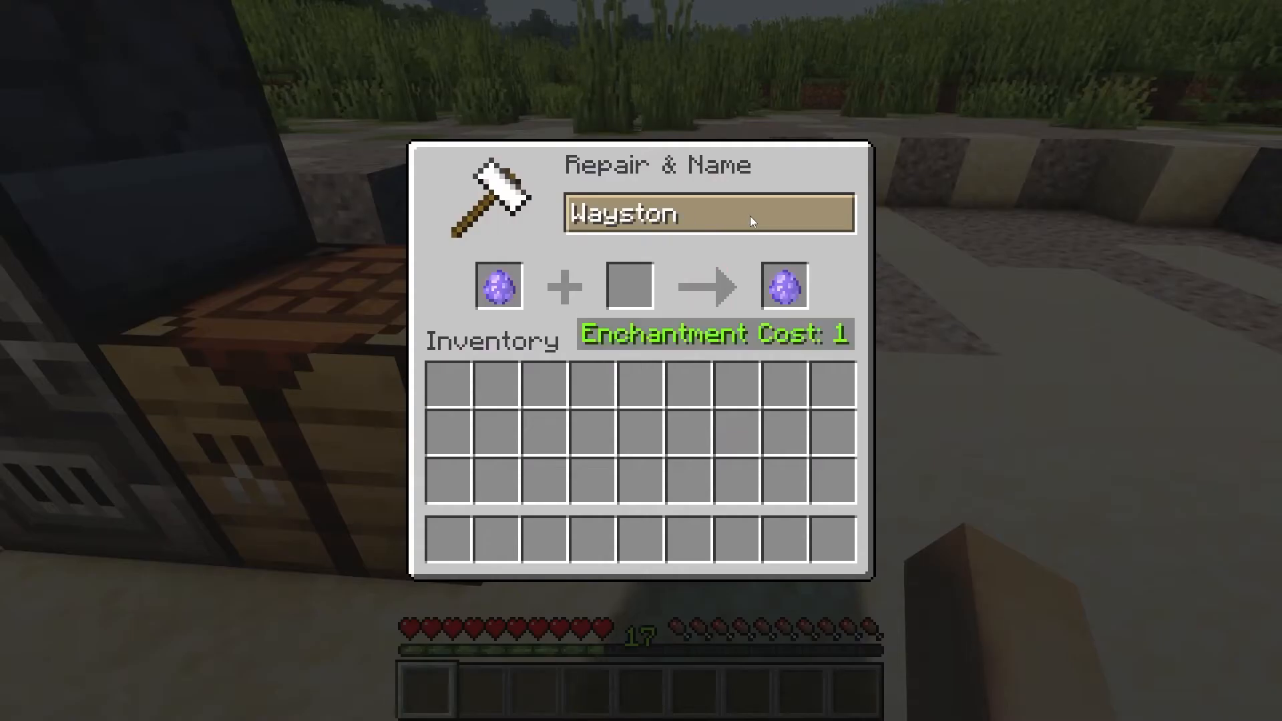
Rename the anvil item to 'Beach' and close the naming screen.
type("Beach")
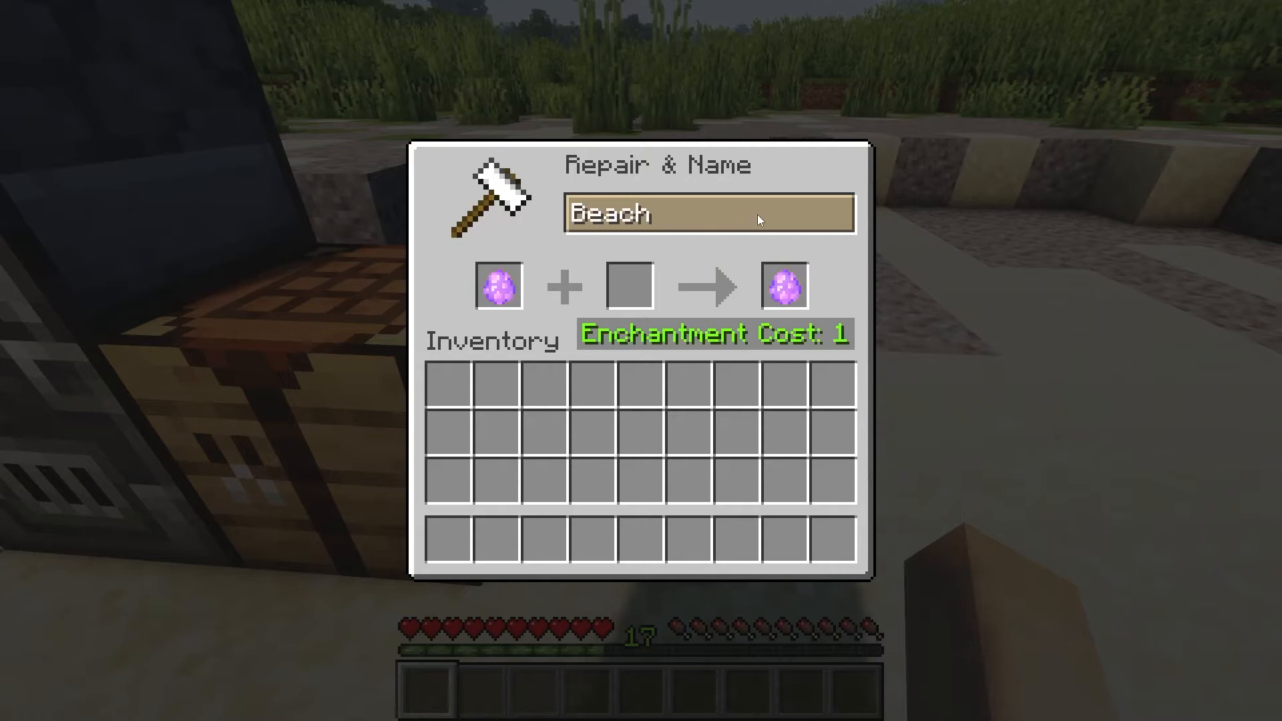
key("Escape")
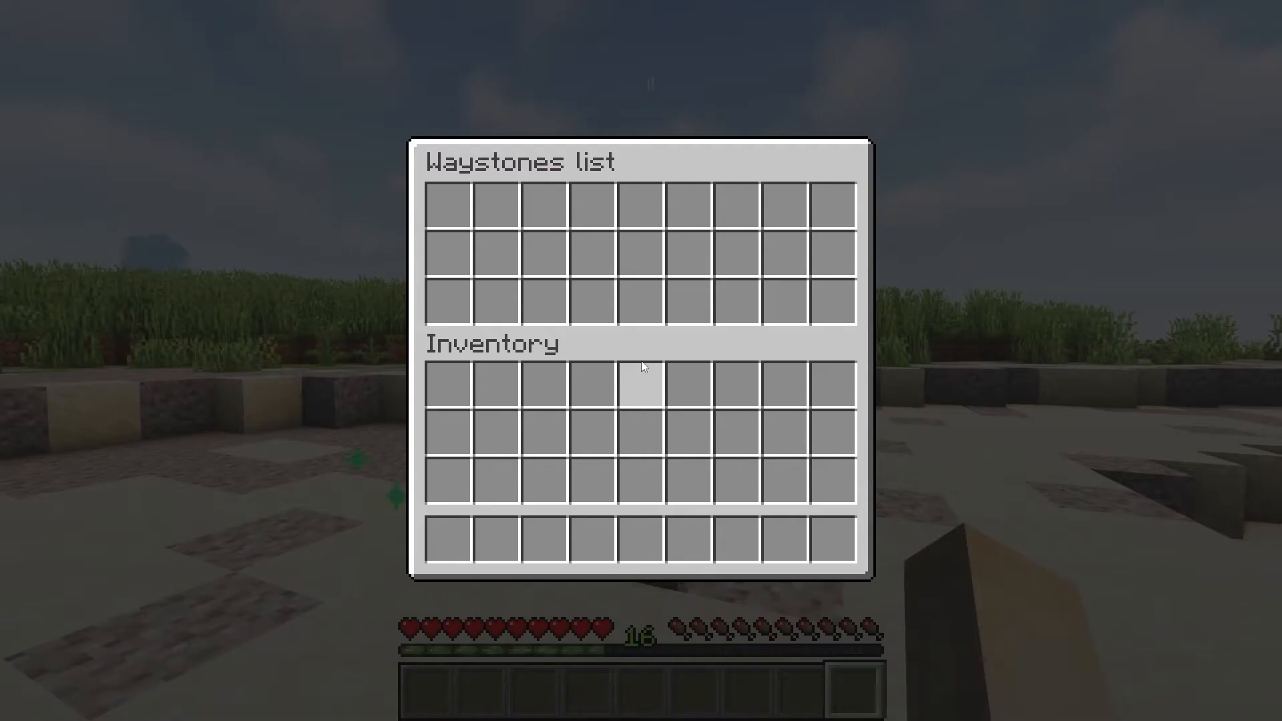
mouse_move(544, 177)
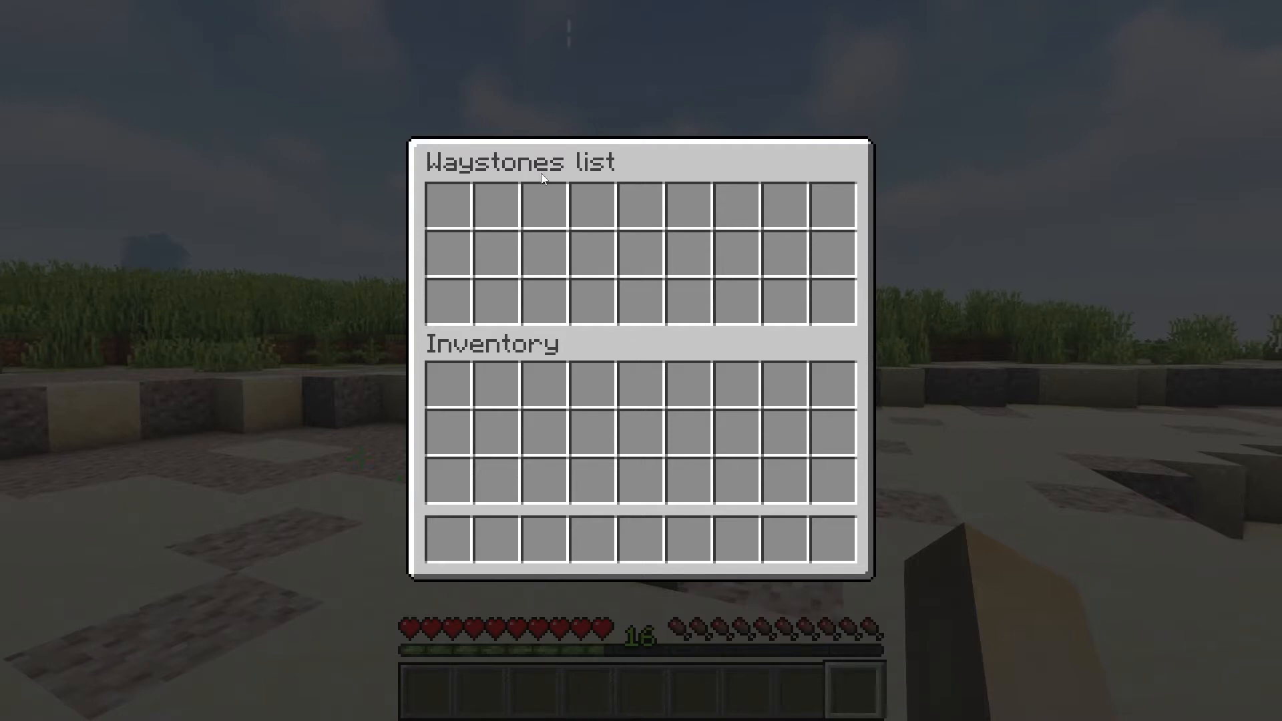
mouse_move(448, 206)
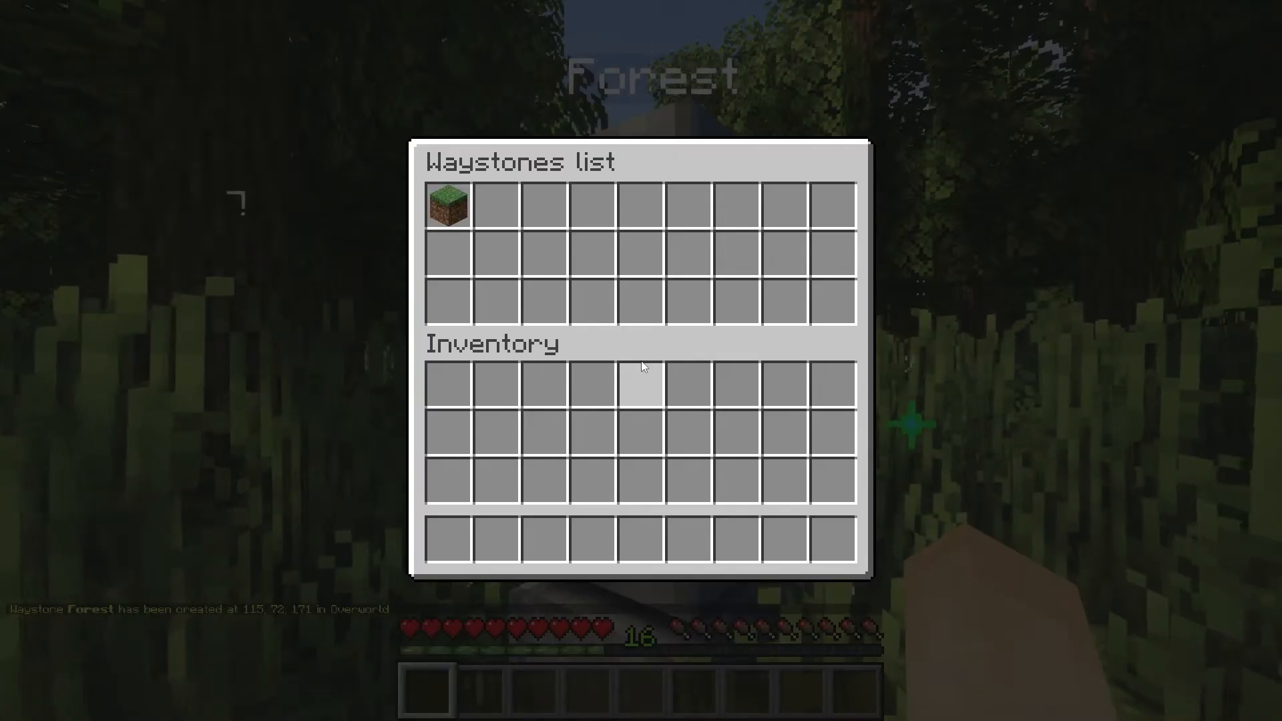
mouse_move(448, 203)
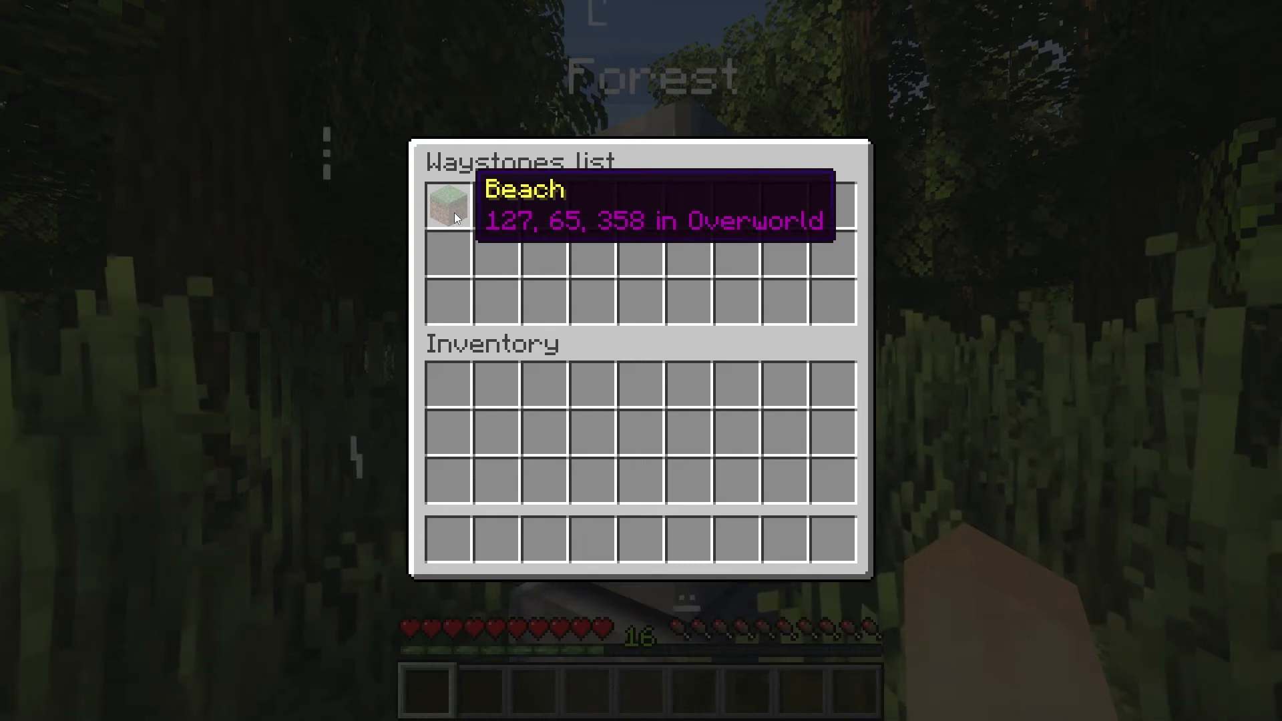
Teleport to the Beach waystone from the Waystones list.
left_click(448, 203)
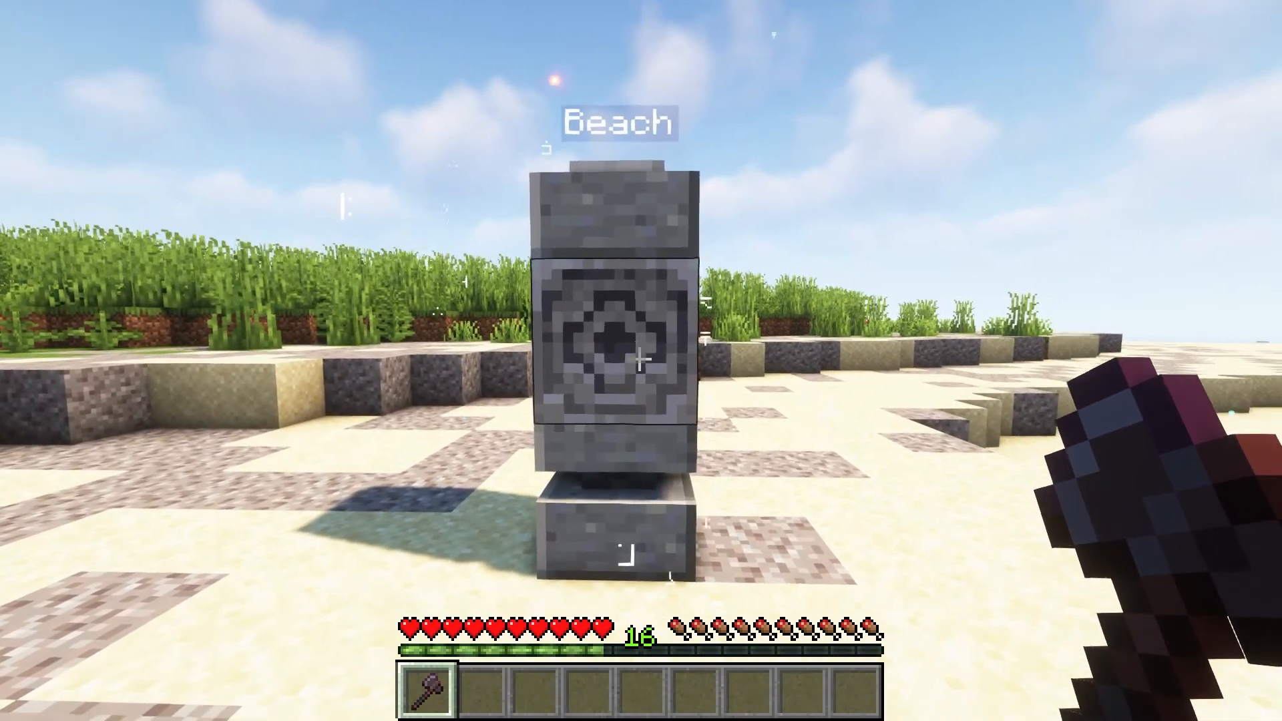
left_click(621, 343)
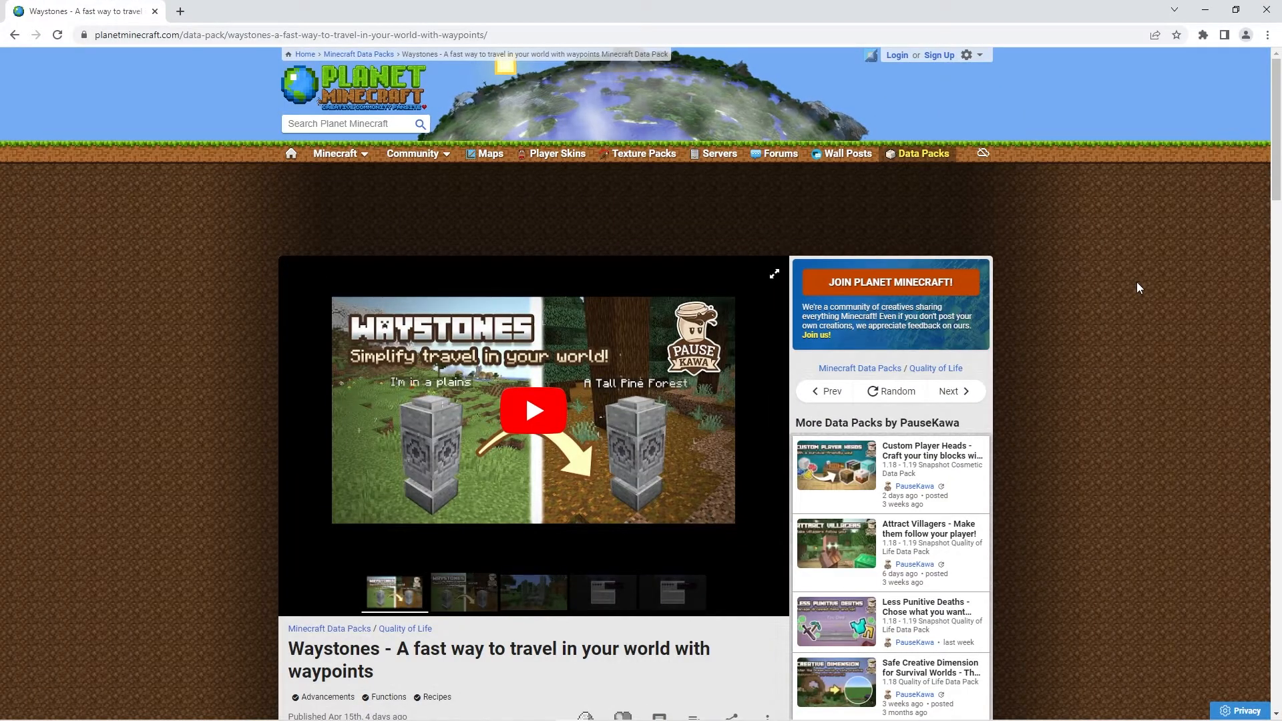
Scroll down the Waystones page and download the data pack zip.
scroll("down", 3)
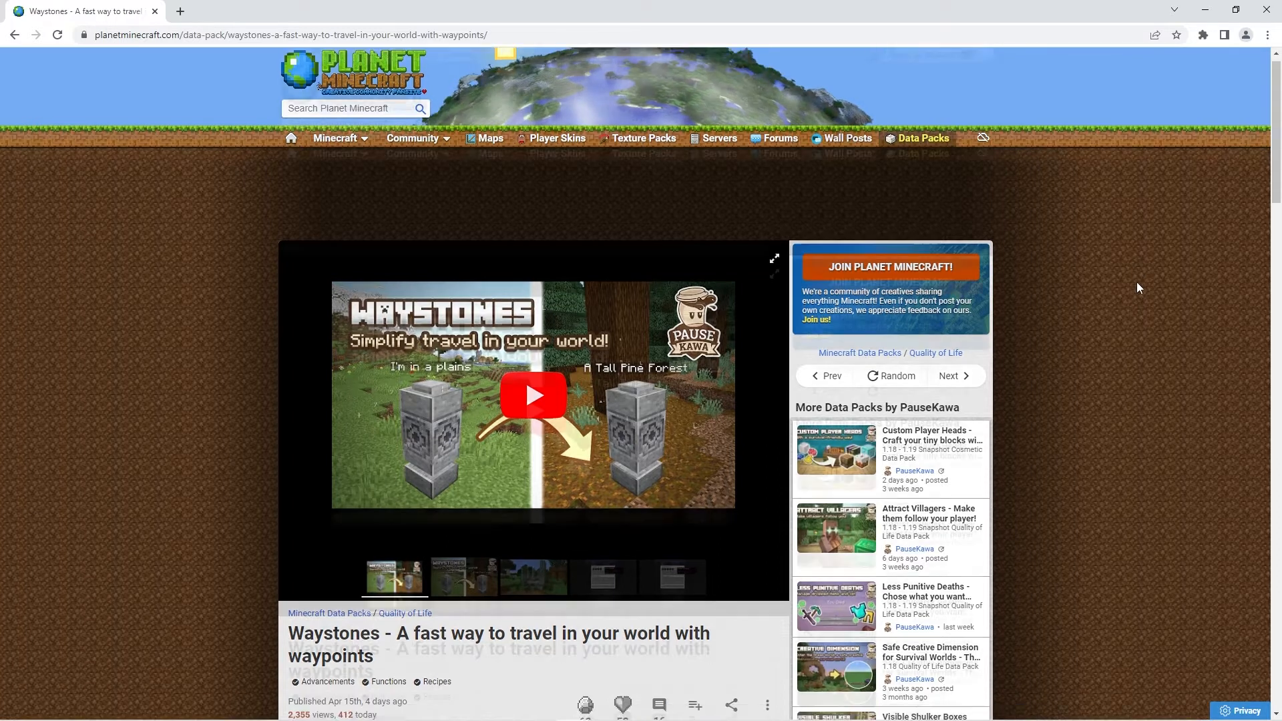
scroll("down", 3)
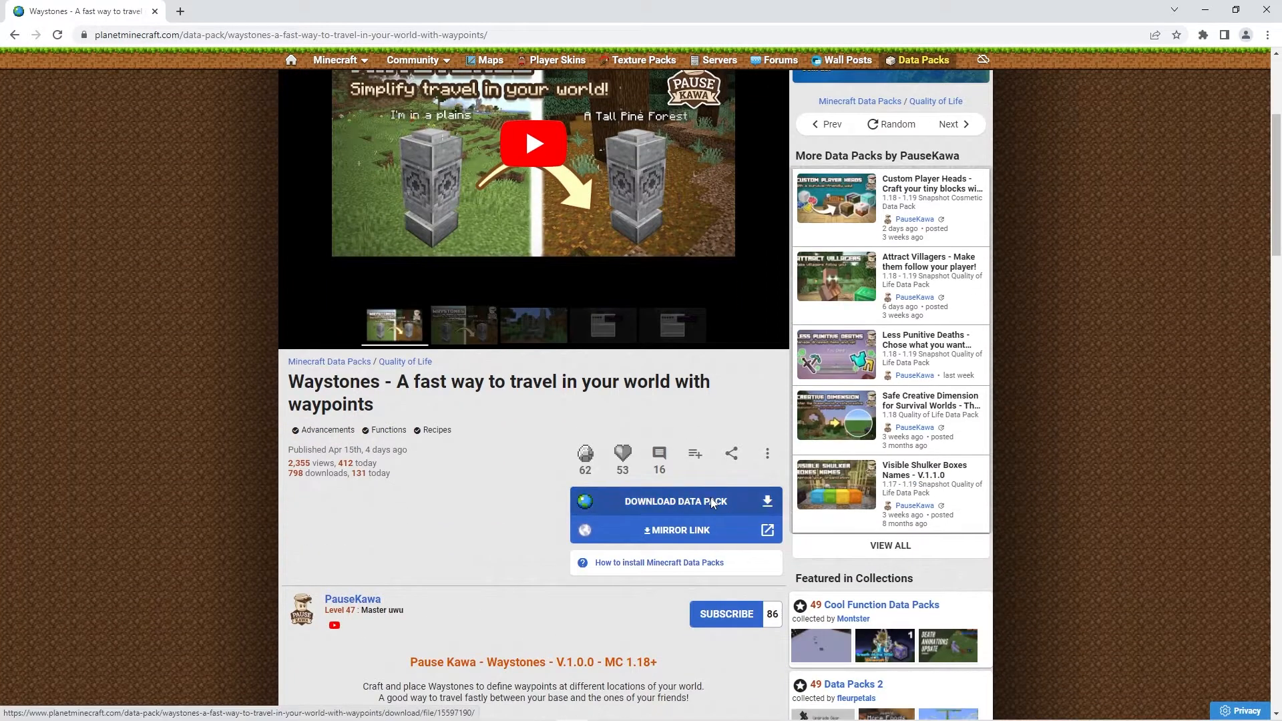
left_click(675, 502)
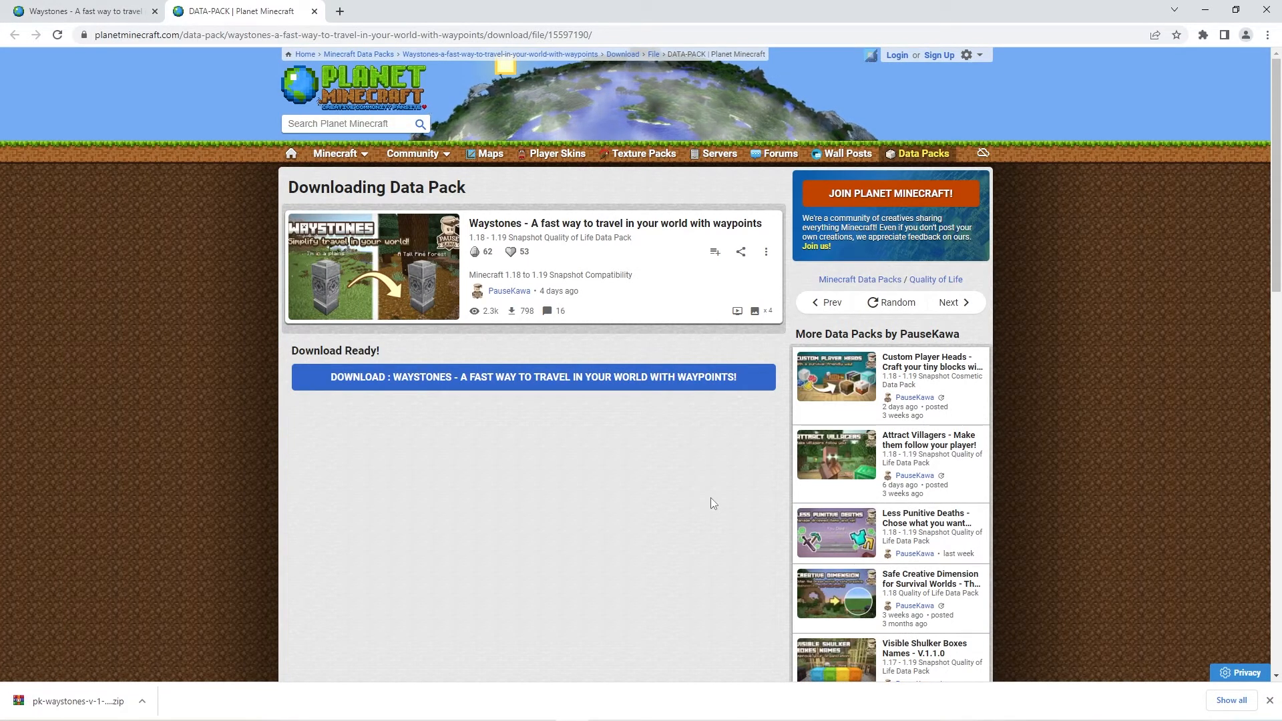
mouse_move(87, 651)
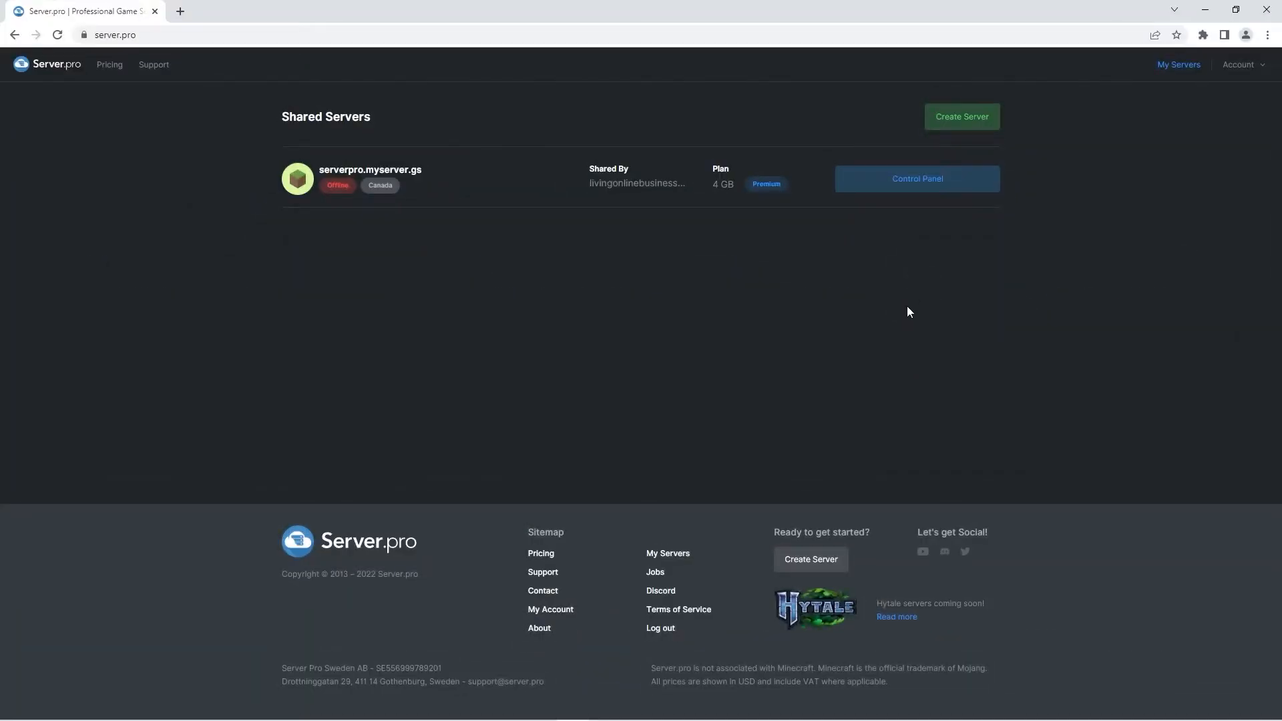
mouse_move(913, 193)
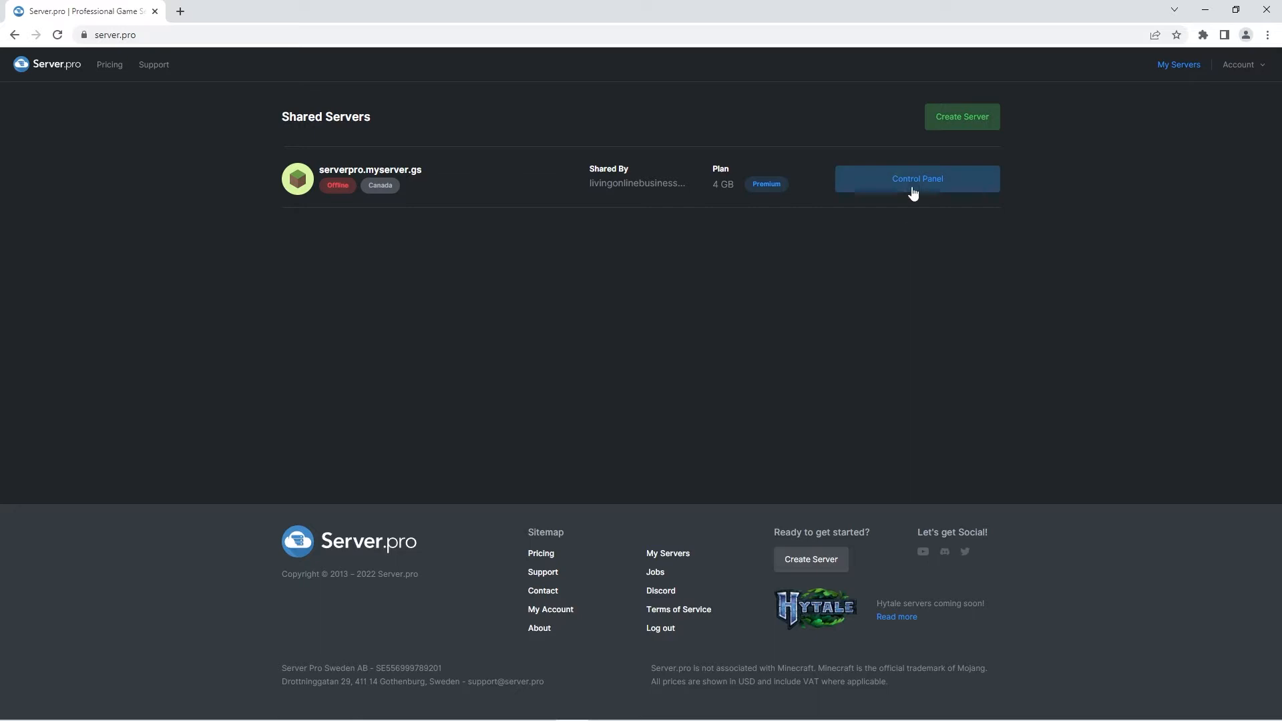
Open the shared server's Control Panel, noting its Vanilla 1.18.2 version.
left_click(915, 178)
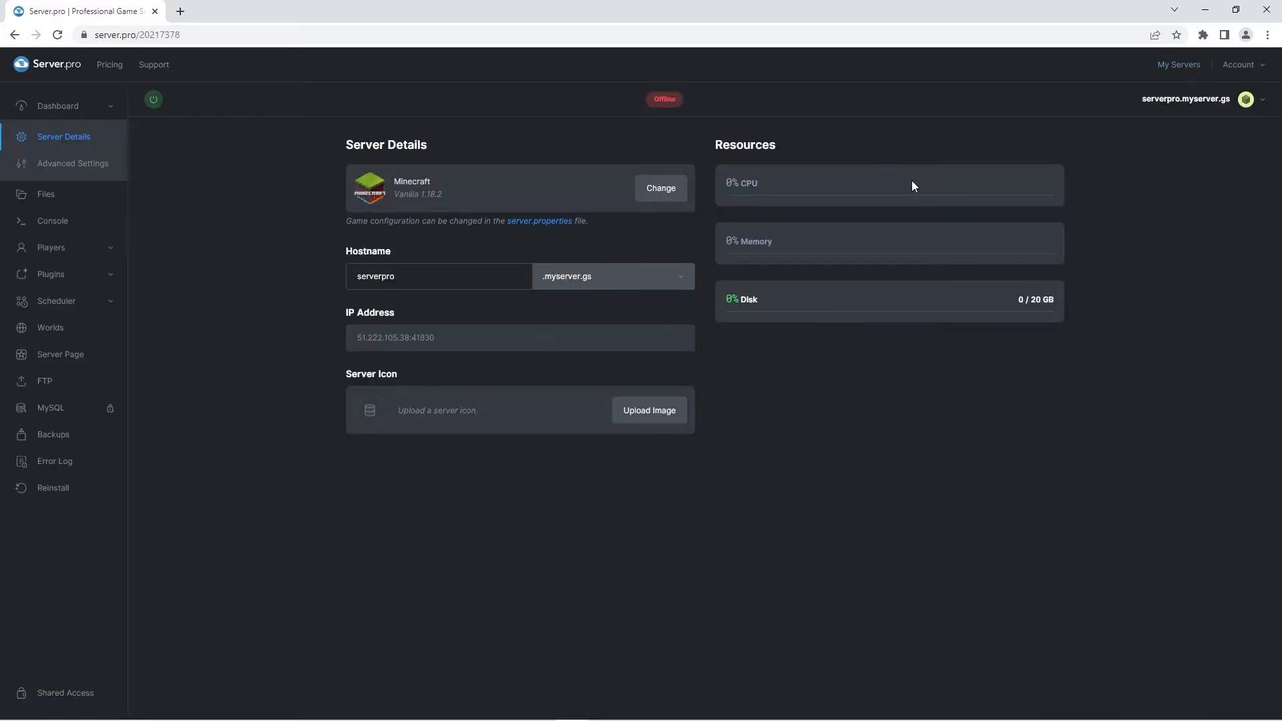
mouse_move(448, 203)
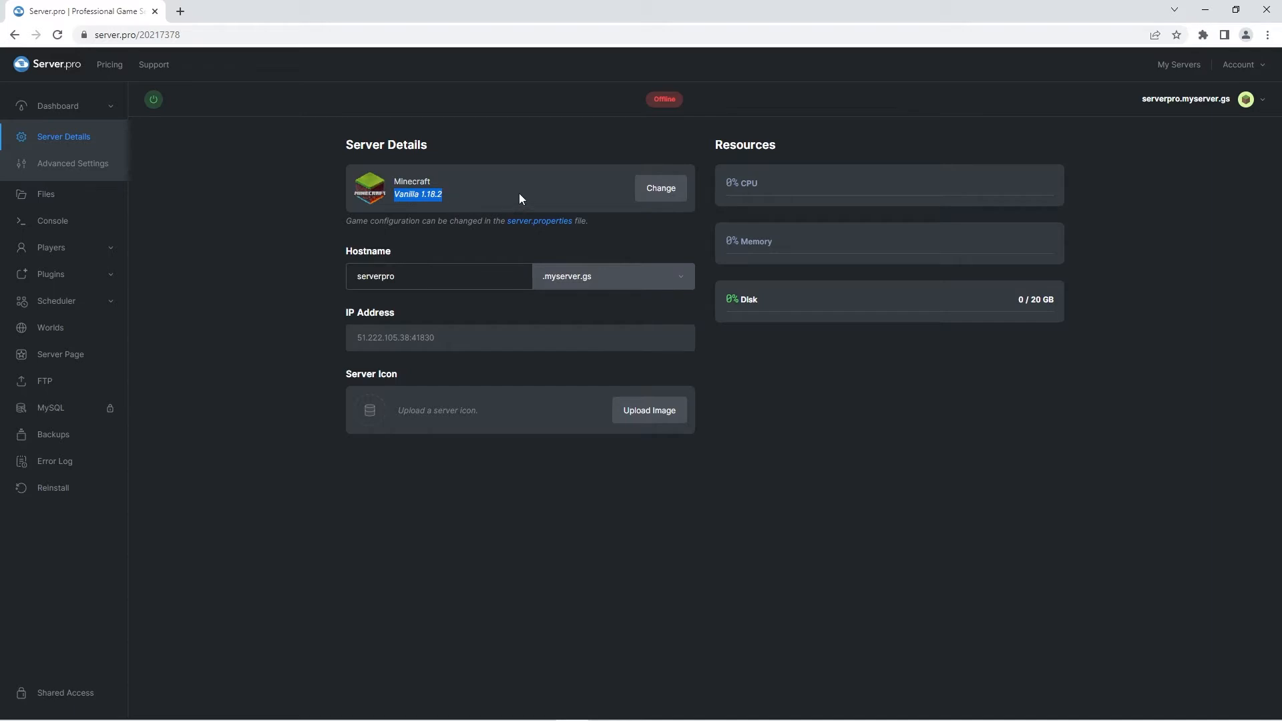
left_click(241, 11)
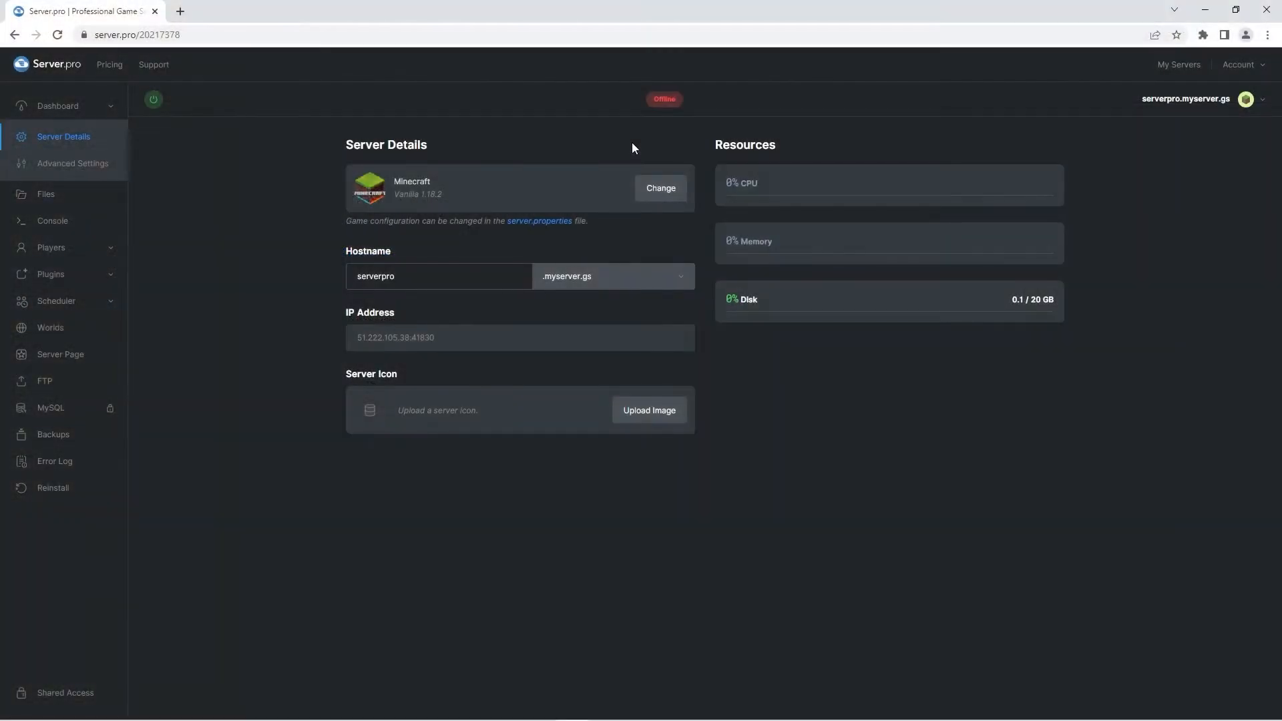
mouse_move(687, 112)
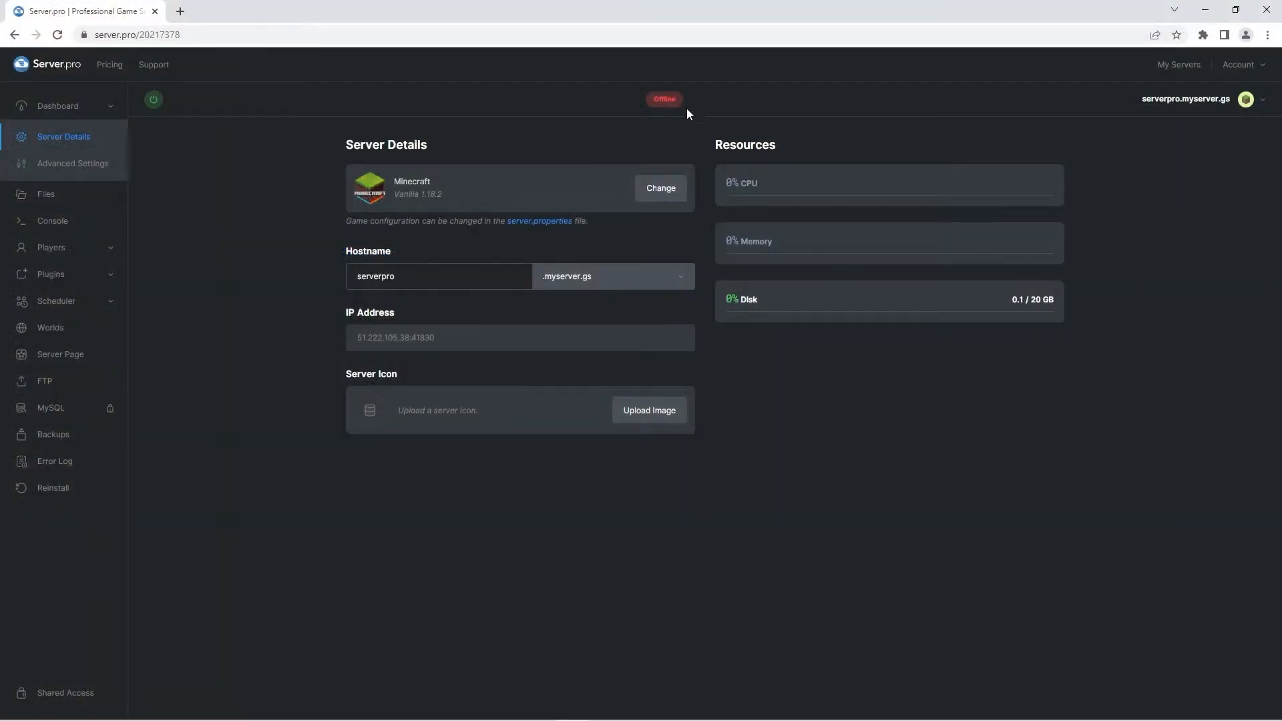
mouse_move(695, 120)
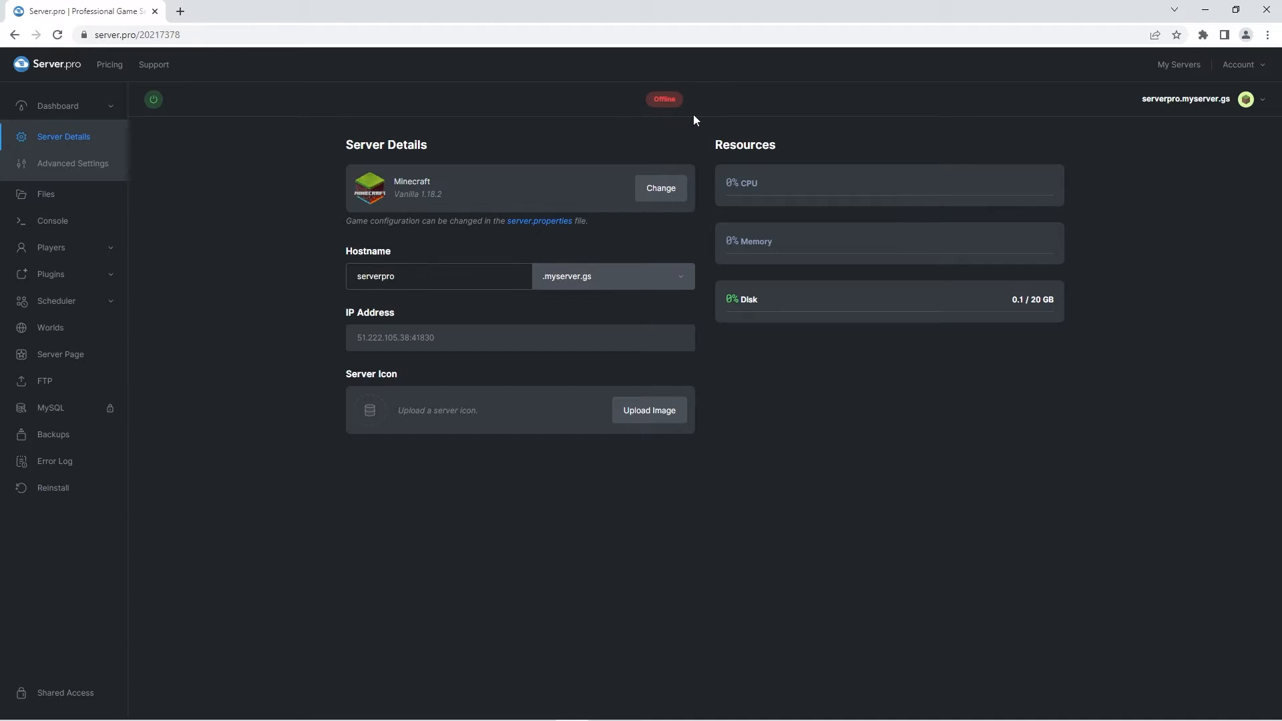
mouse_move(496, 117)
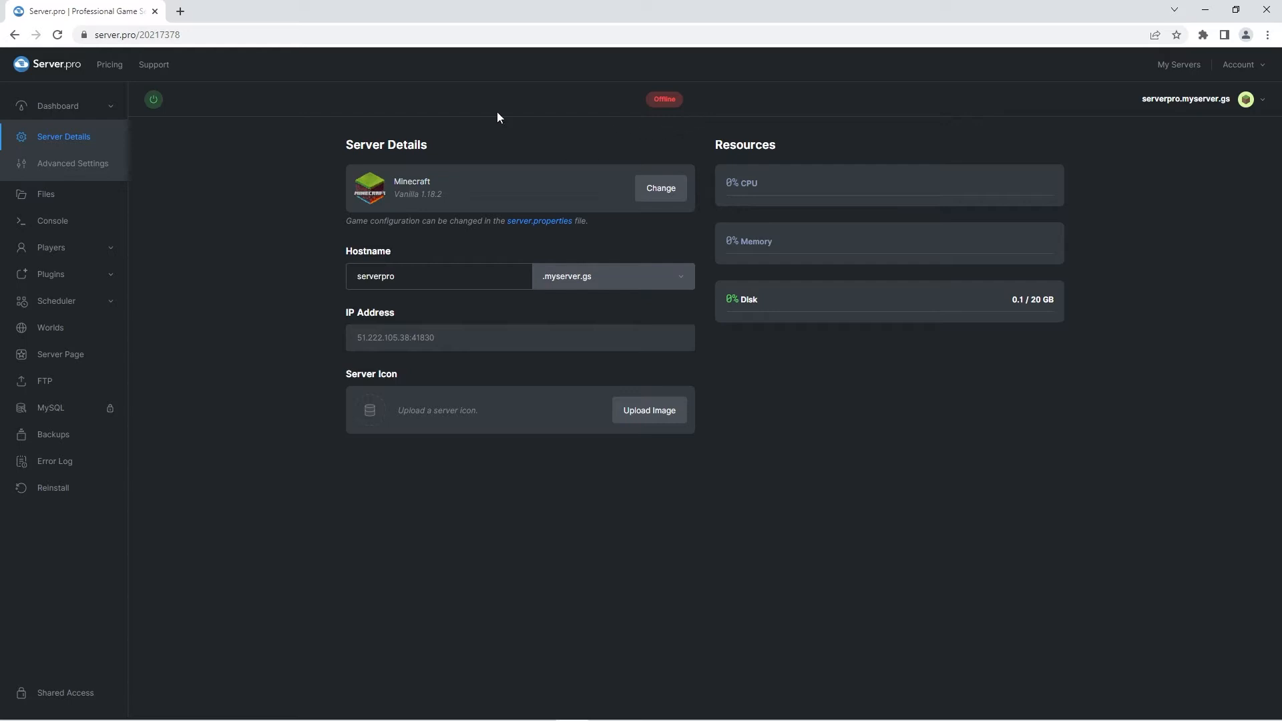
mouse_move(296, 120)
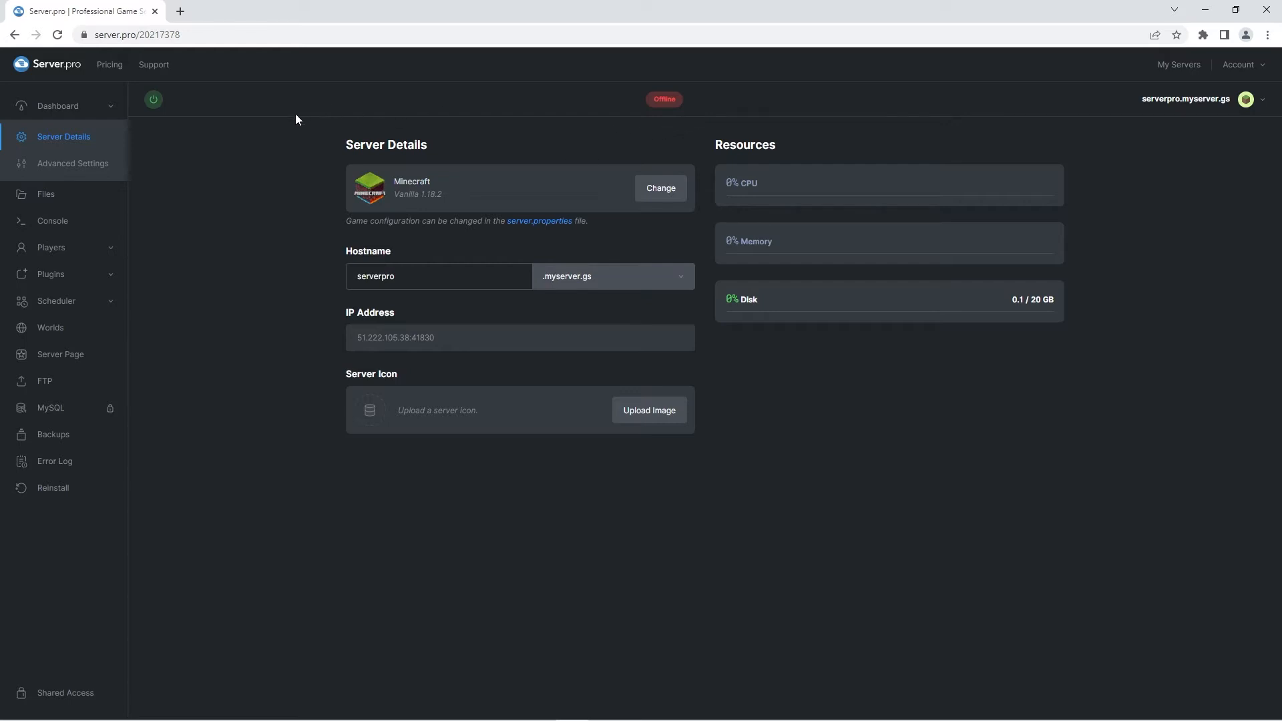
mouse_move(288, 191)
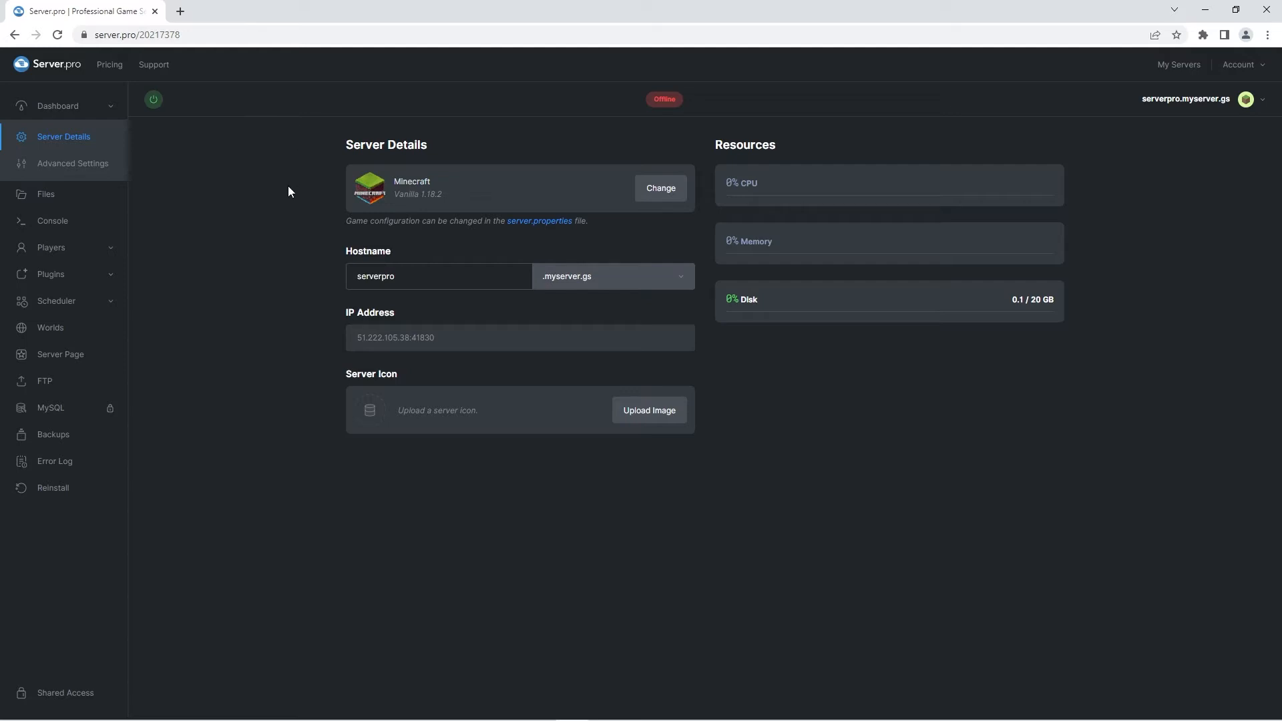
left_click(46, 193)
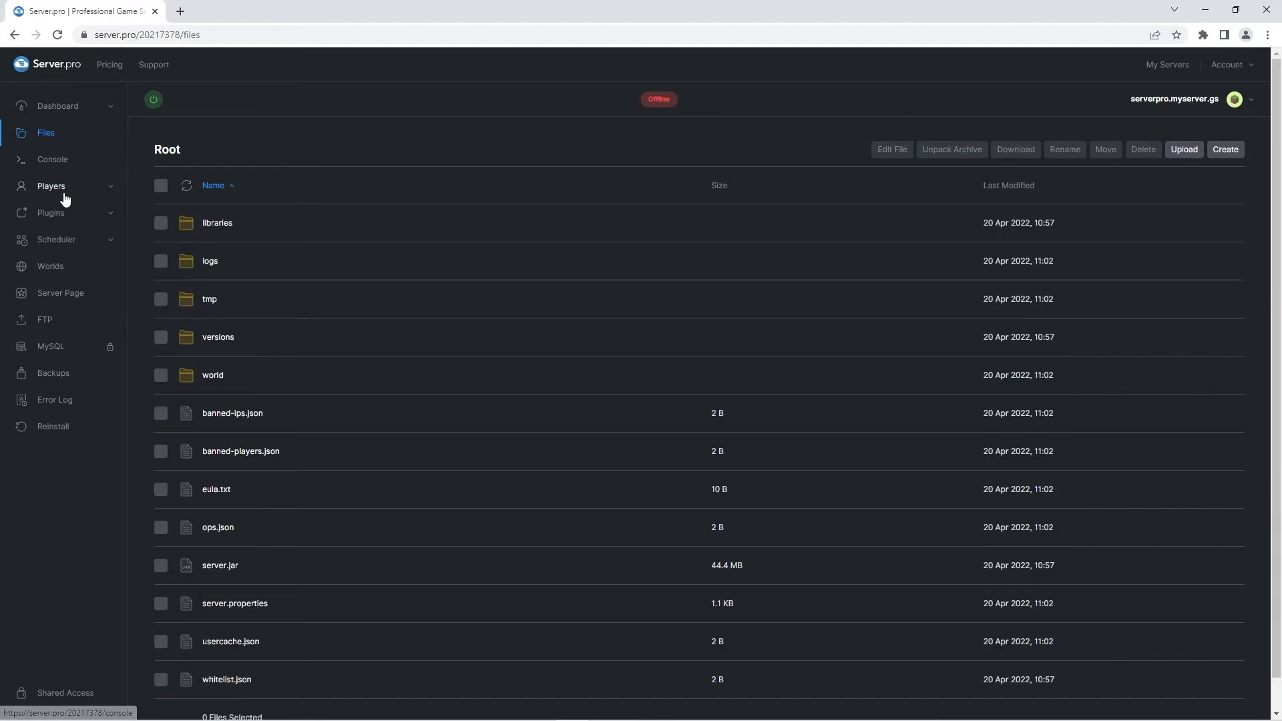
Upload pk-waystones-v-1-0-0.zip into world > datapacks and dismiss the completion notice.
left_click(212, 375)
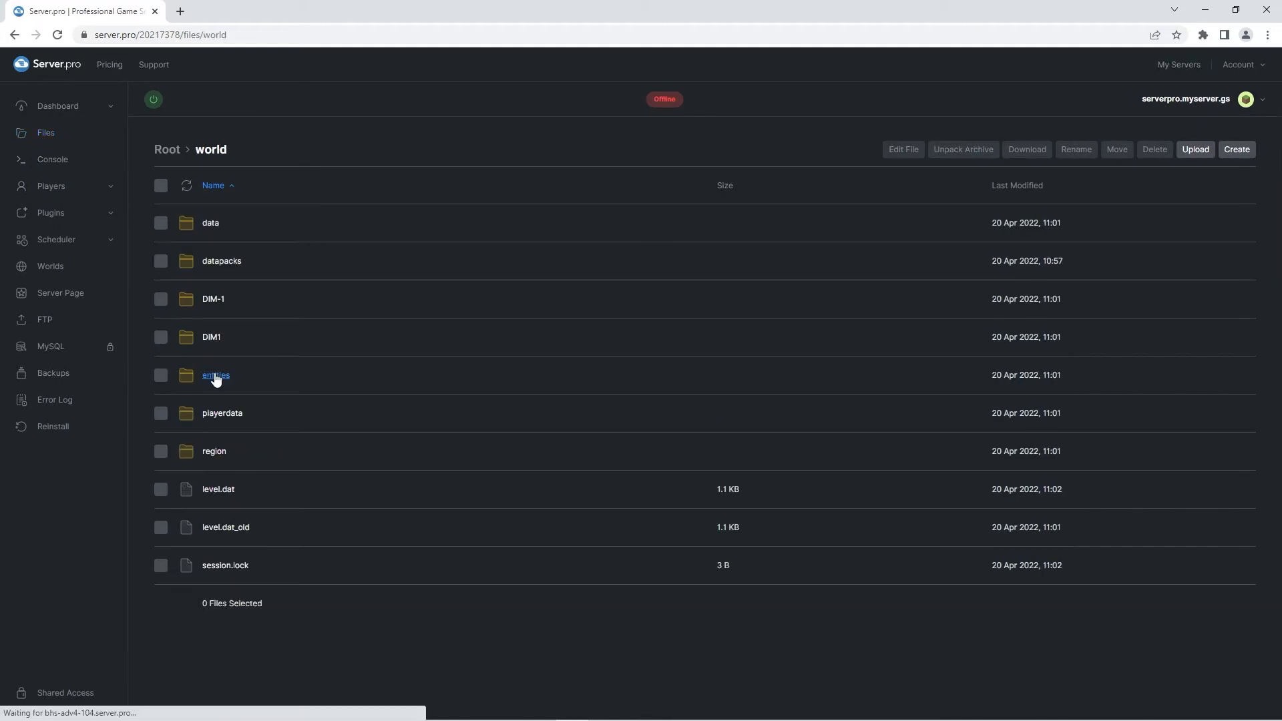
left_click(222, 260)
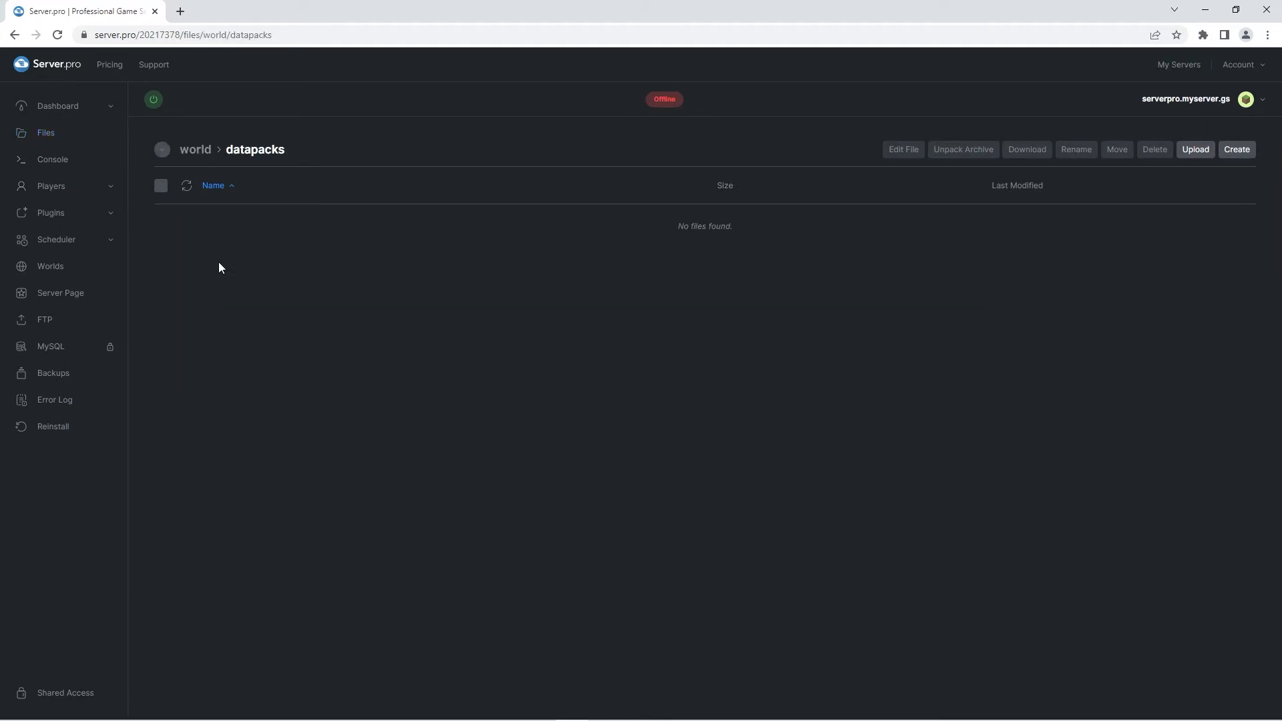
left_click_drag(219, 267, 267, 205)
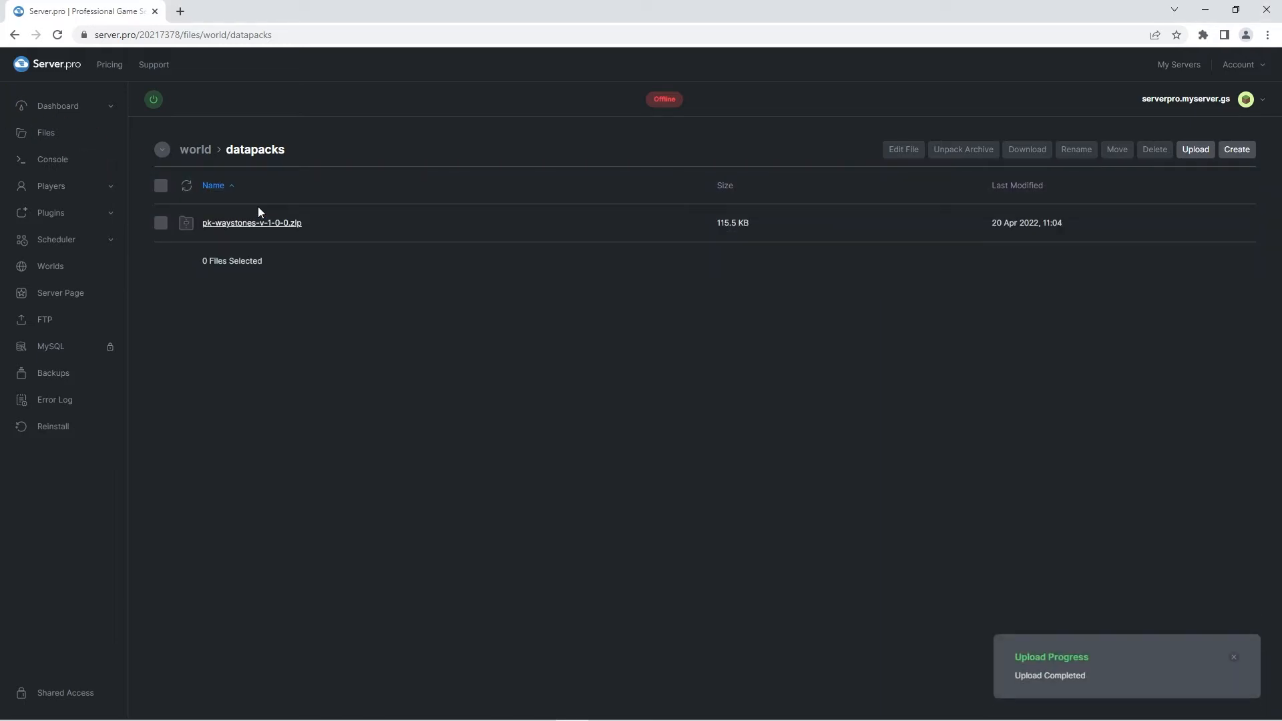
left_click(1233, 656)
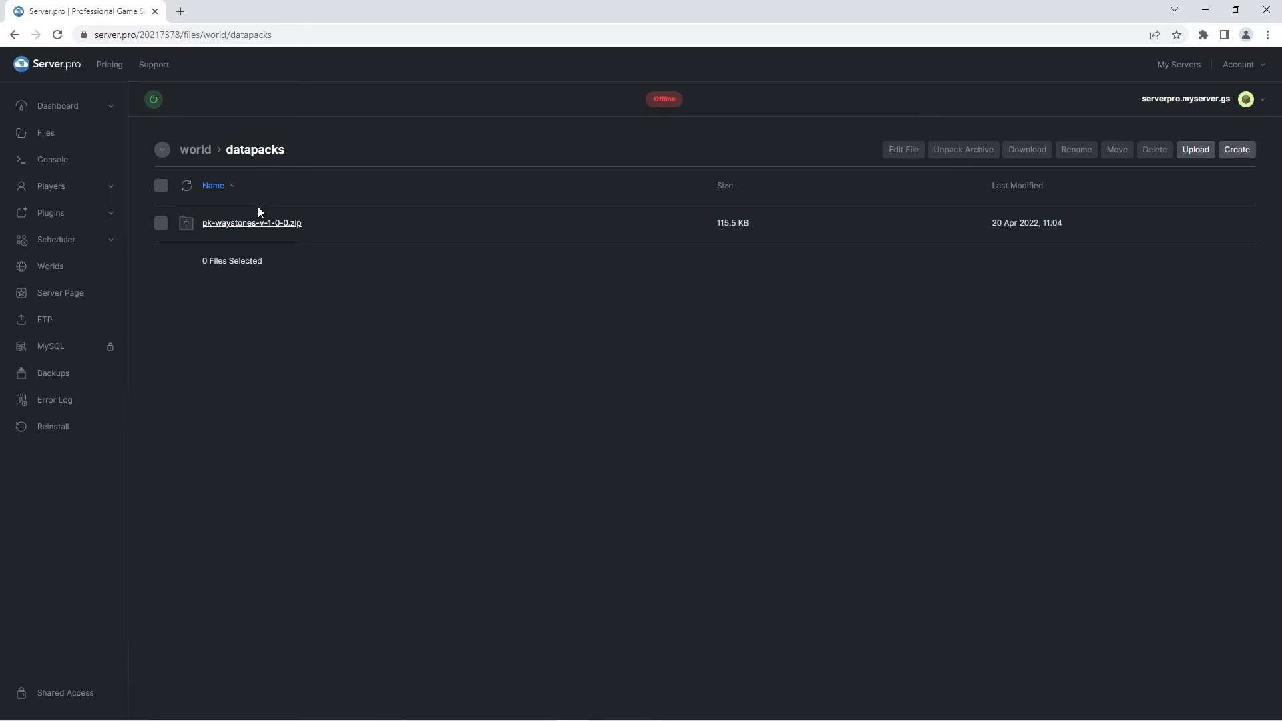
left_click(50, 267)
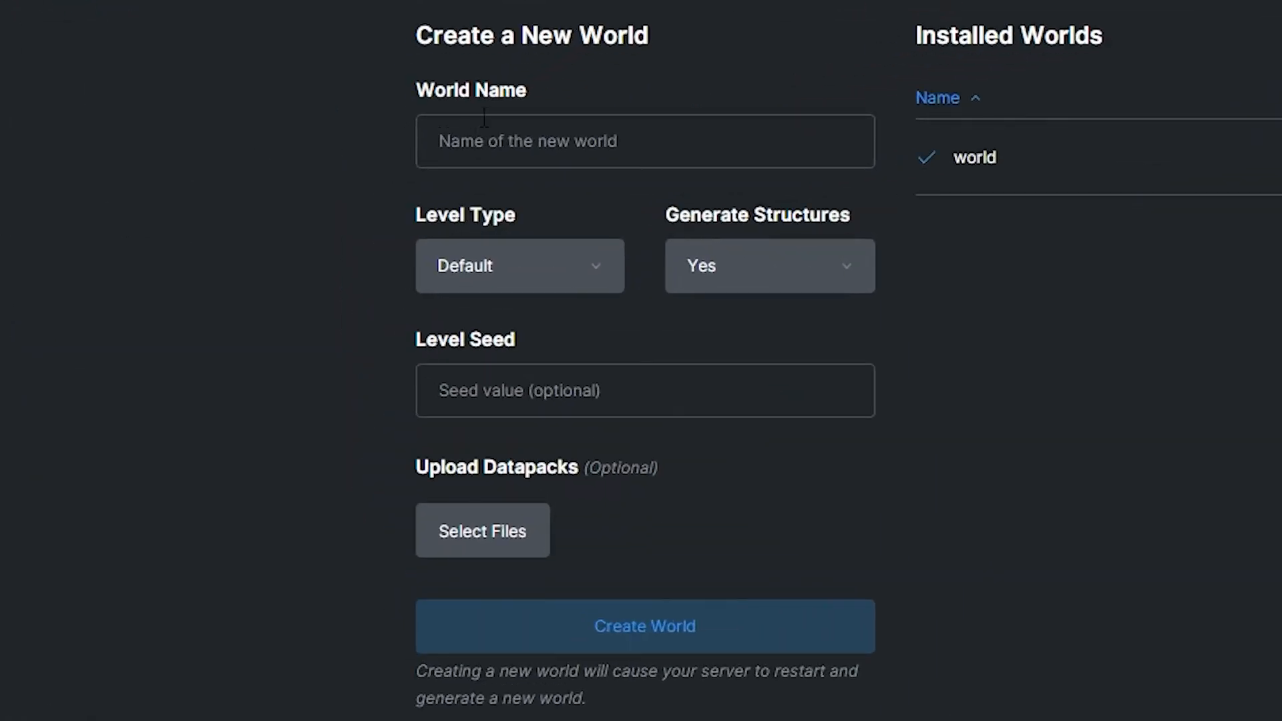
Create world 'clarysworld' with the waystones zip attached as its datapack.
type("clarysworld")
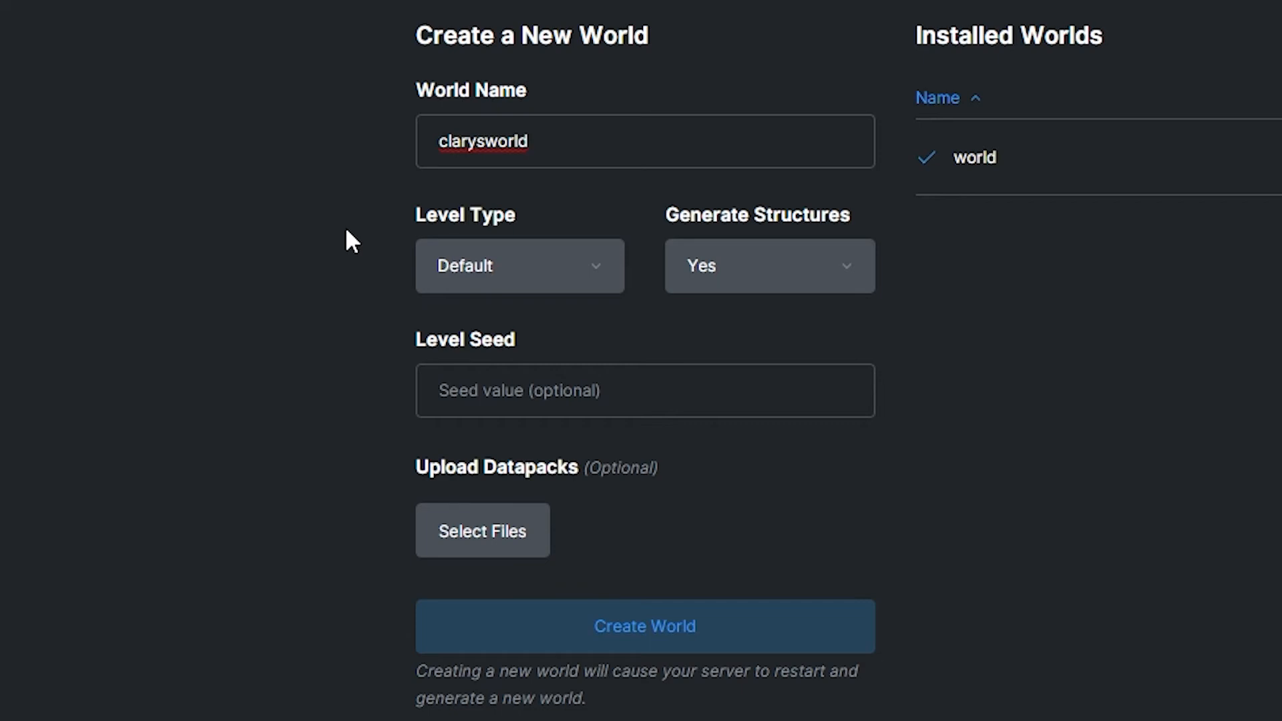
scroll("down", 3)
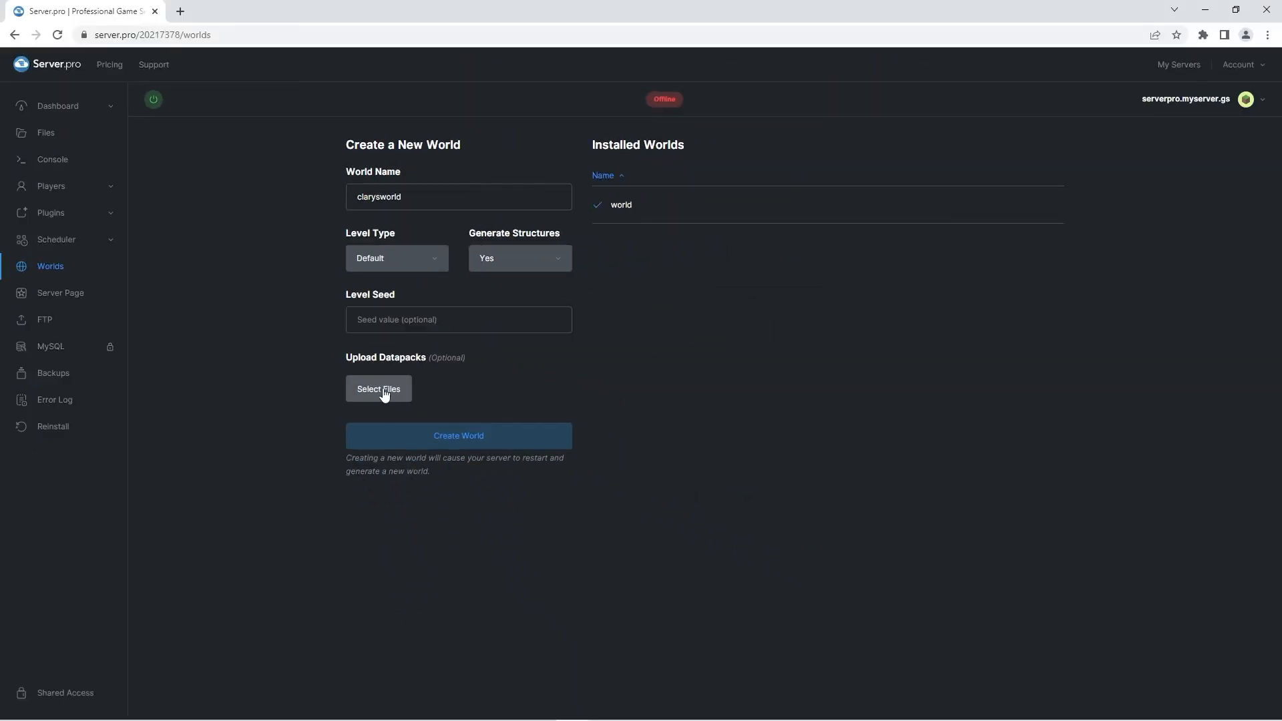
left_click(379, 389)
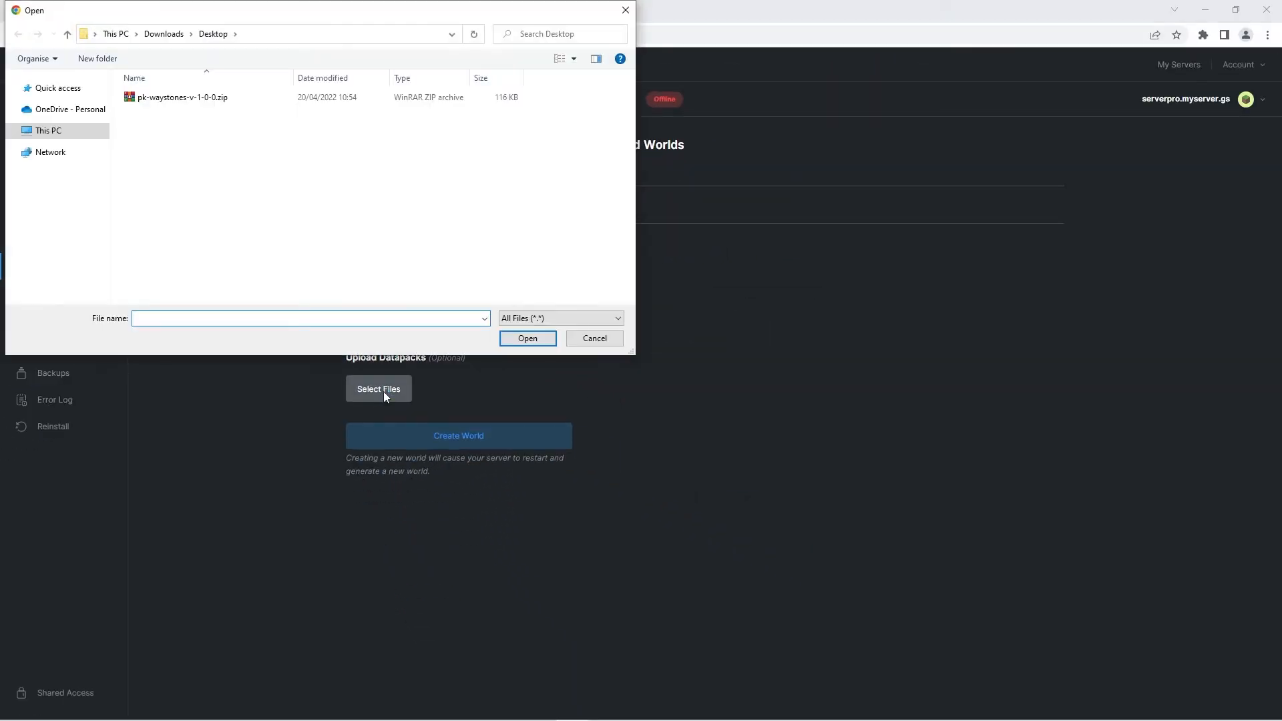
left_click(182, 96)
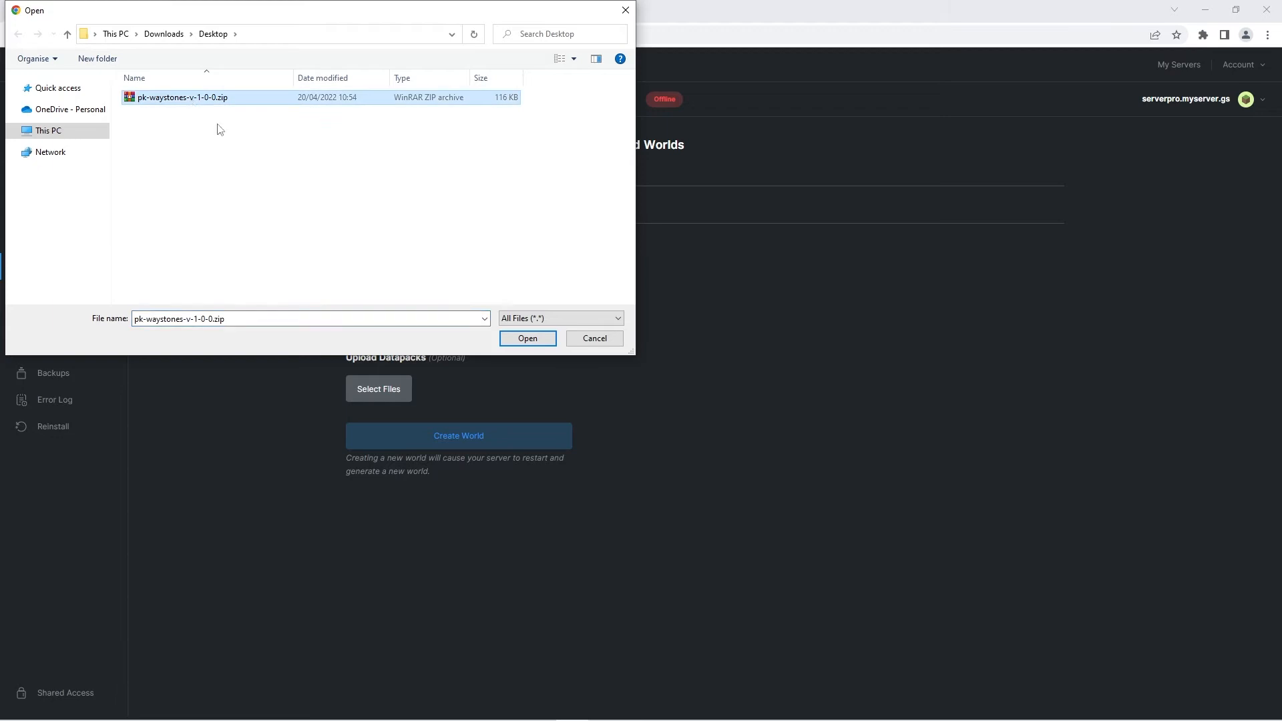
mouse_move(344, 207)
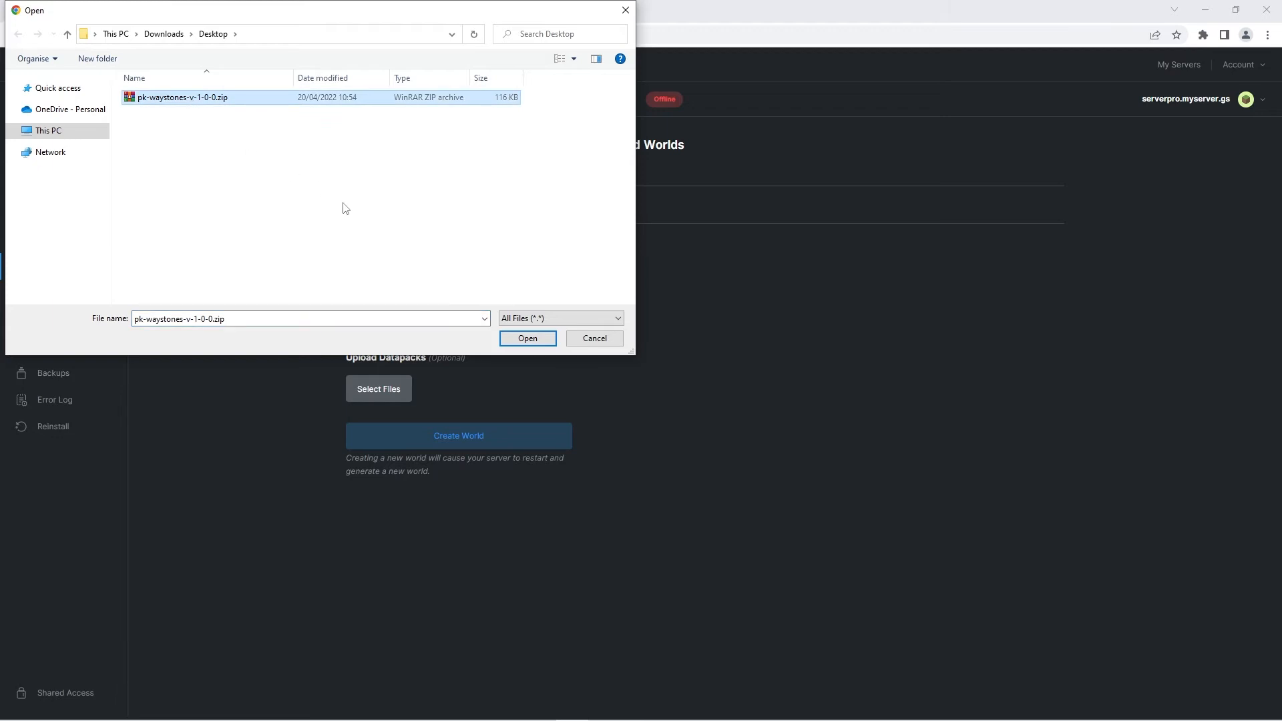
left_click(527, 339)
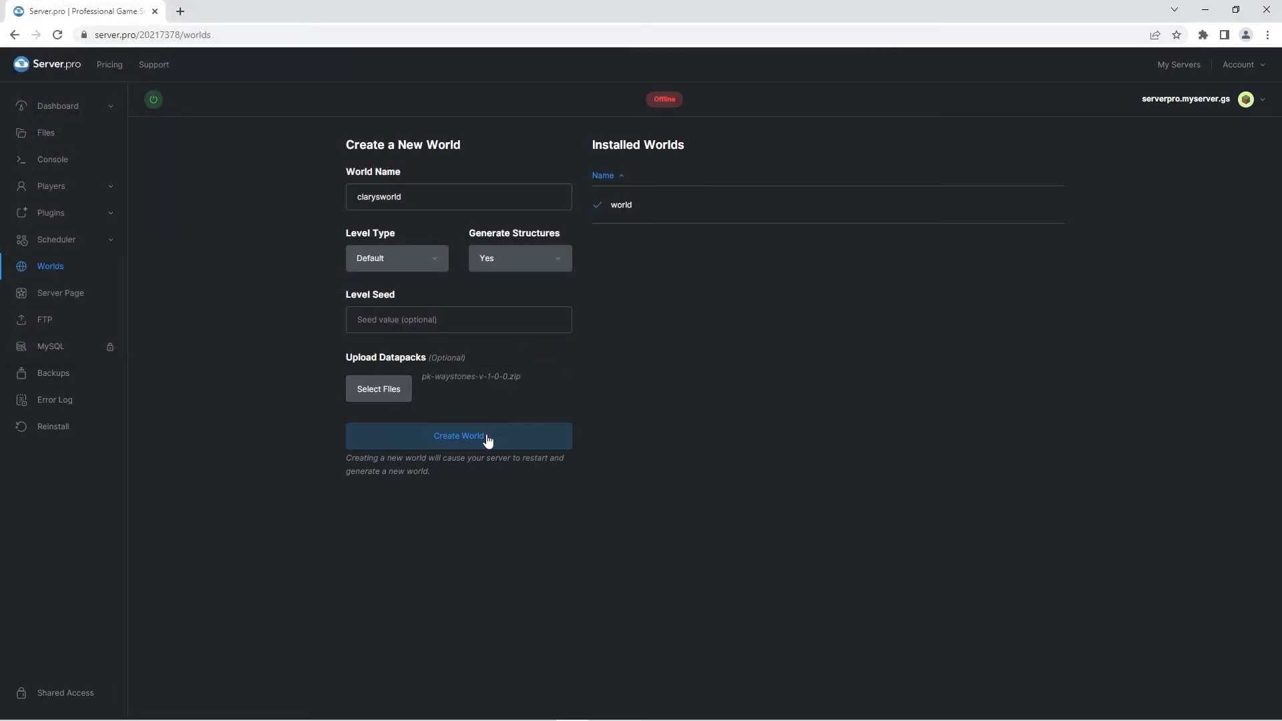
left_click(458, 435)
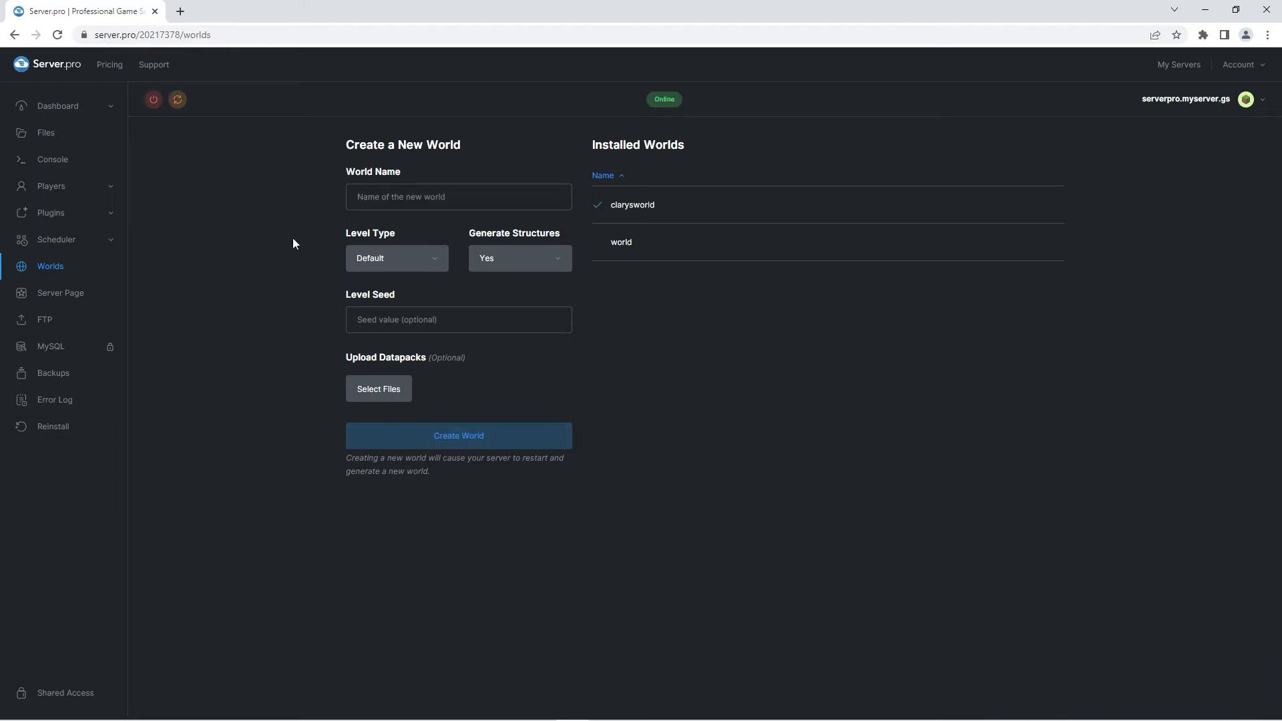
Verify the waystones zip is in the clarysworld datapacks folder.
left_click(45, 132)
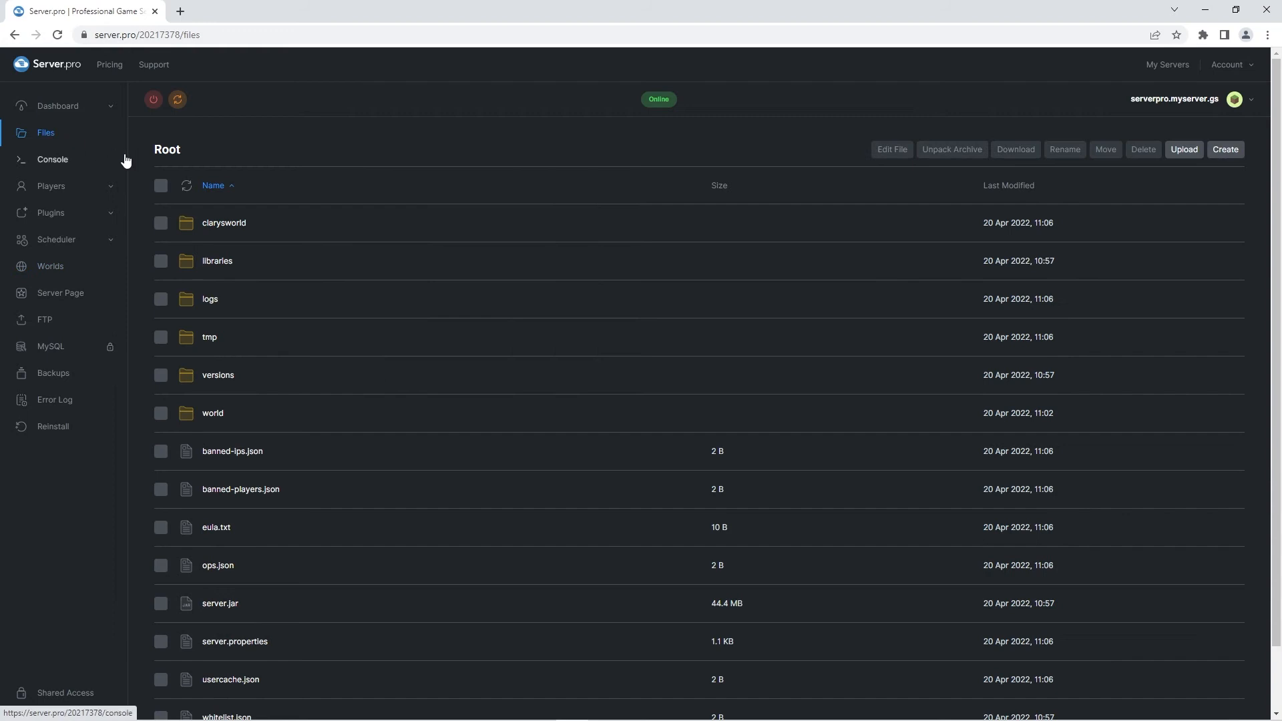
left_click(224, 222)
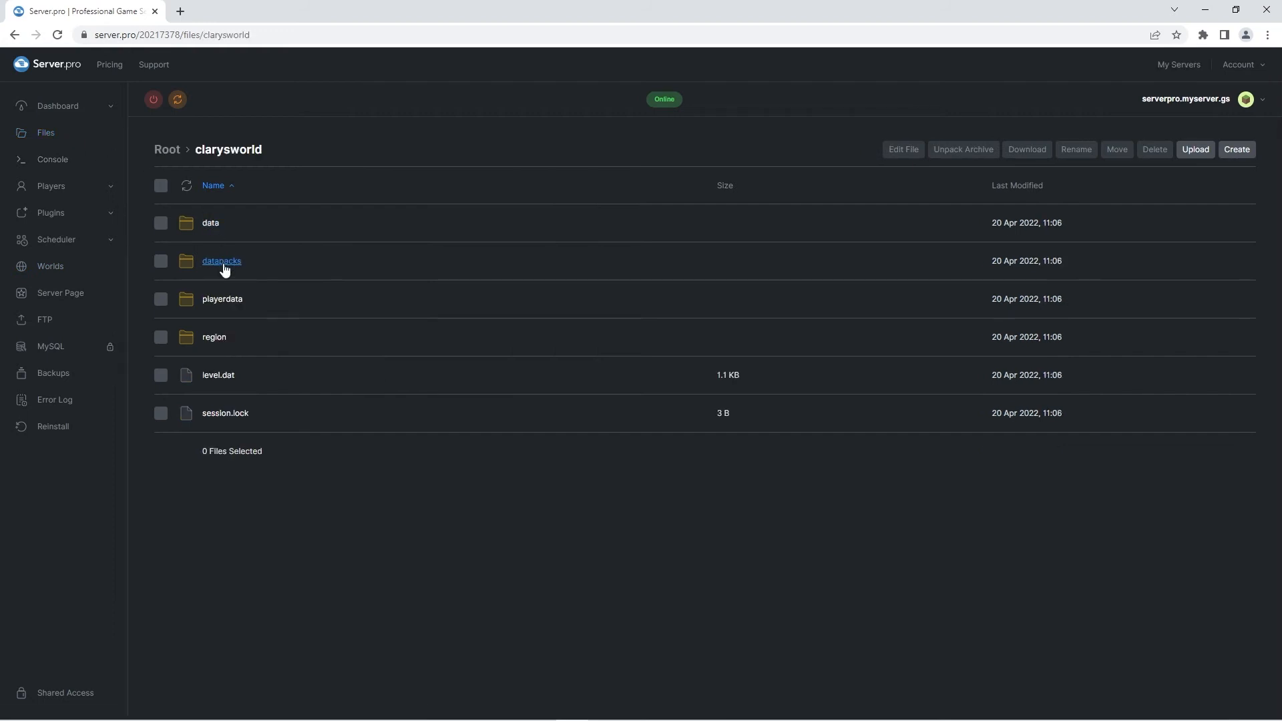
left_click(221, 261)
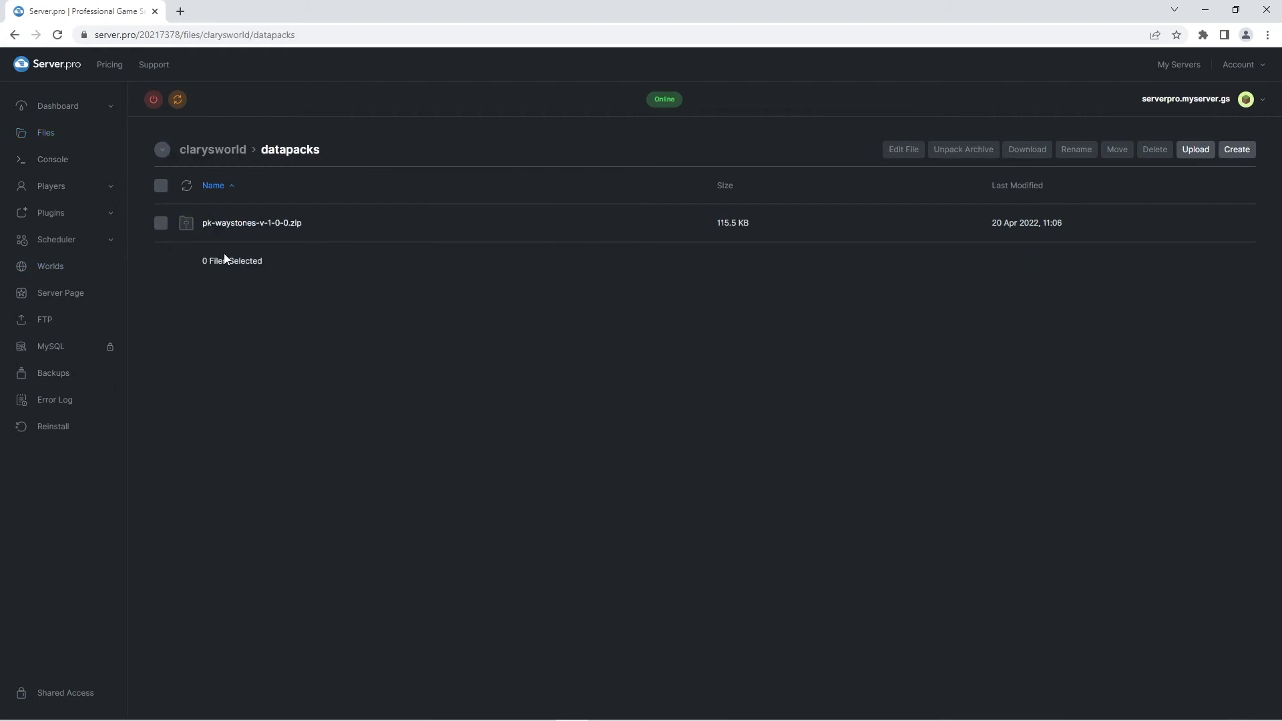
mouse_move(229, 278)
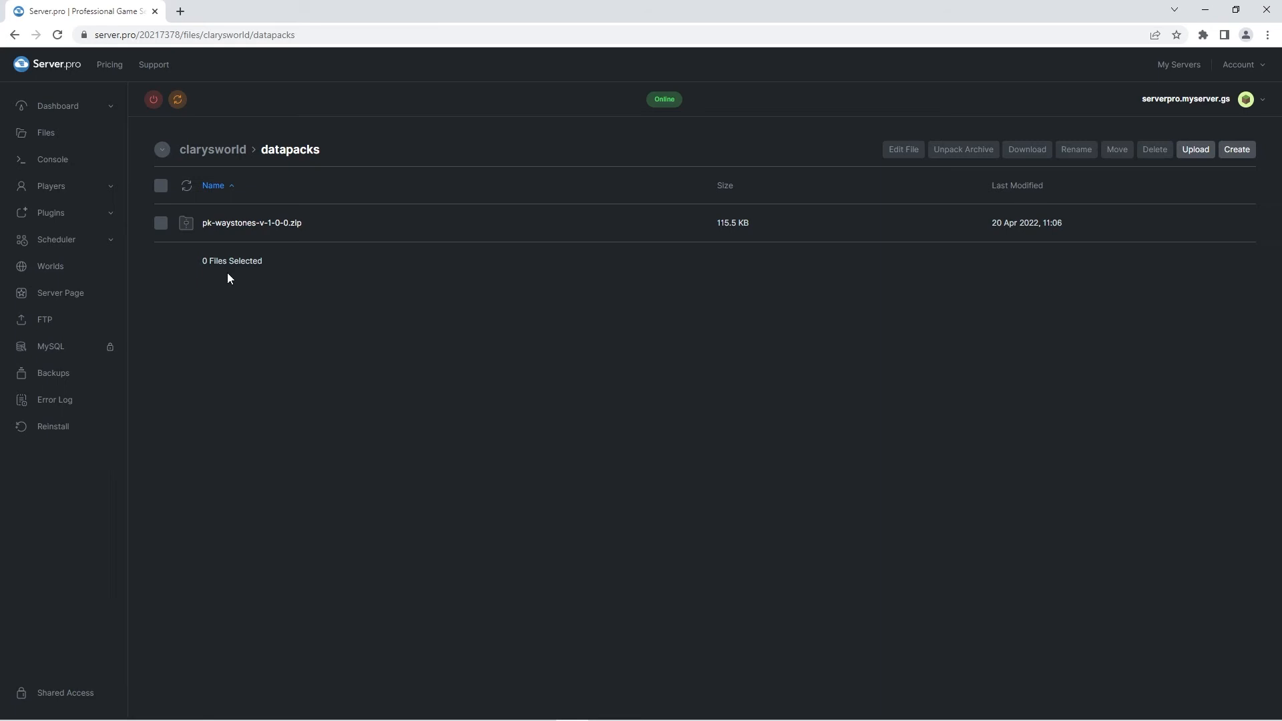
mouse_move(48, 96)
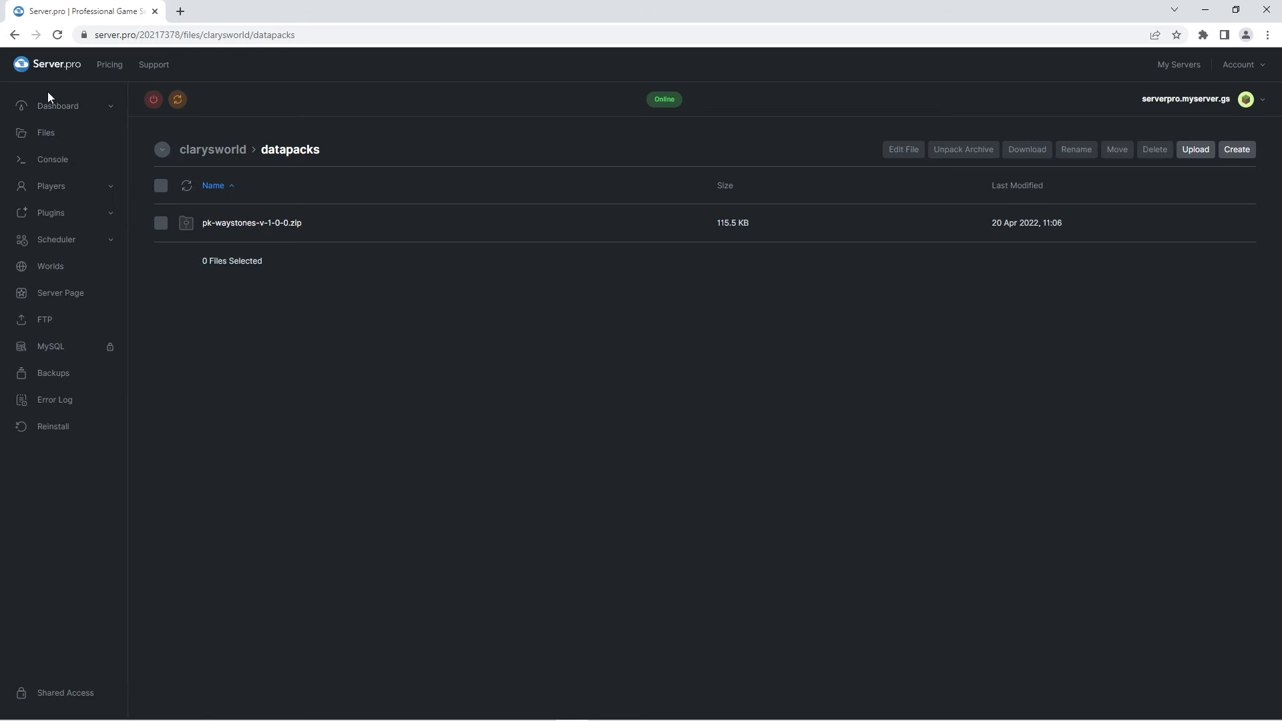
left_click(58, 106)
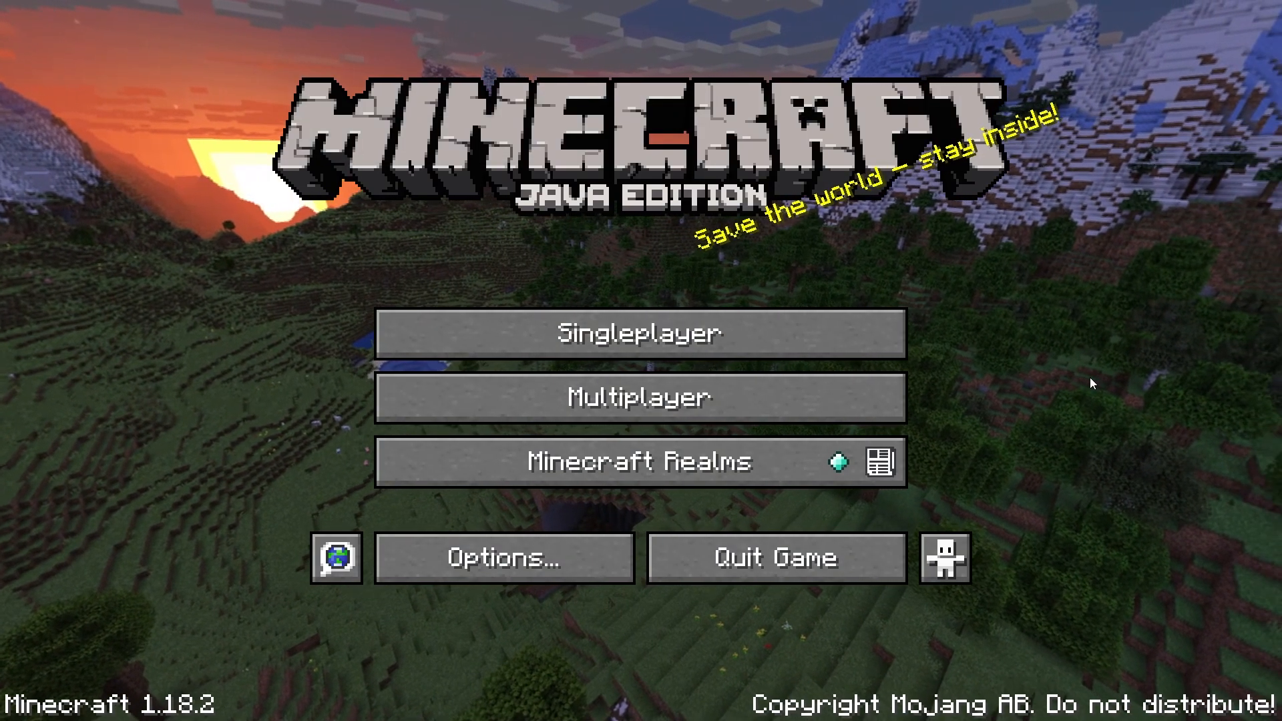
Add server serverpro.myserver.gs in Multiplayer and connect to it.
left_click(640, 397)
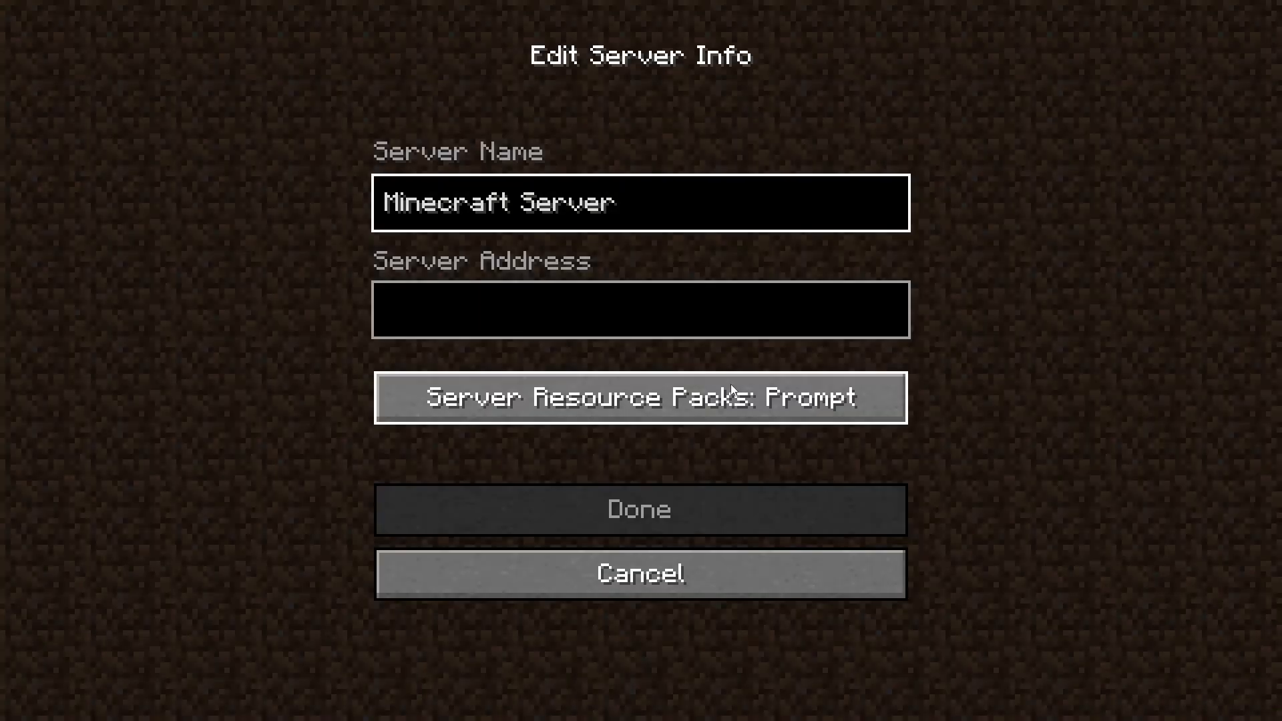
type("serverpro.myserver.gs")
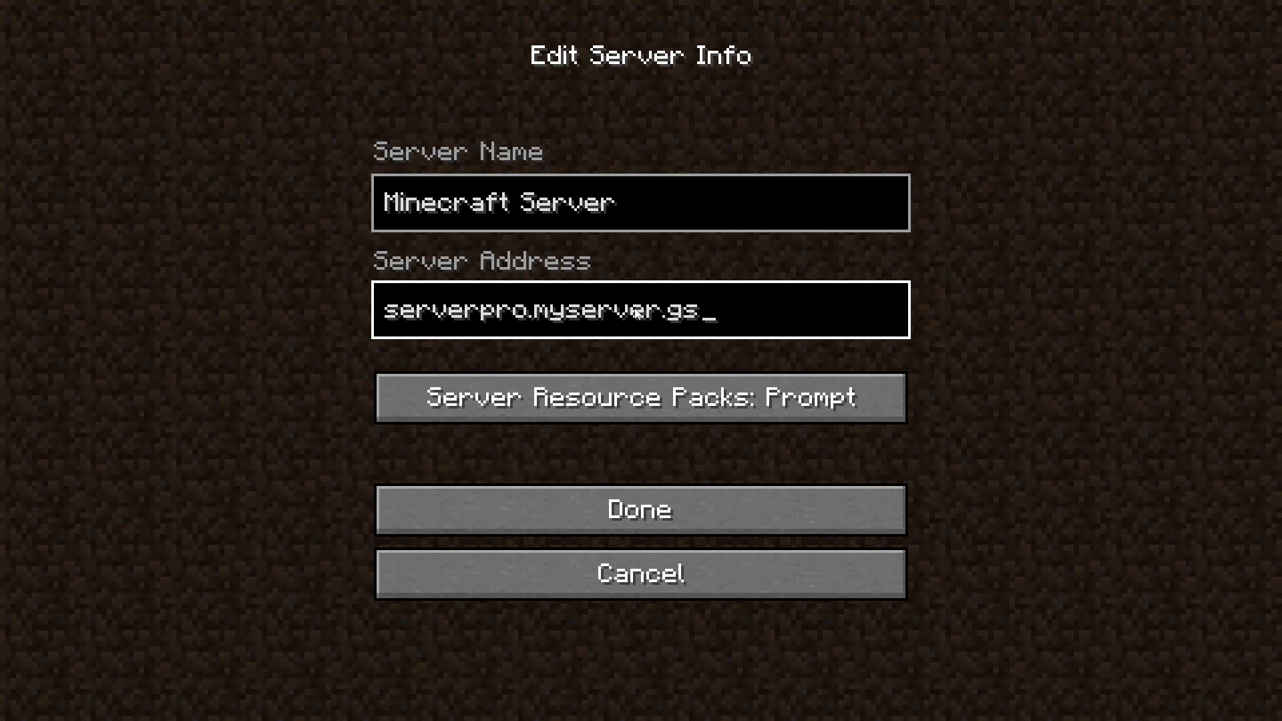
left_click(640, 509)
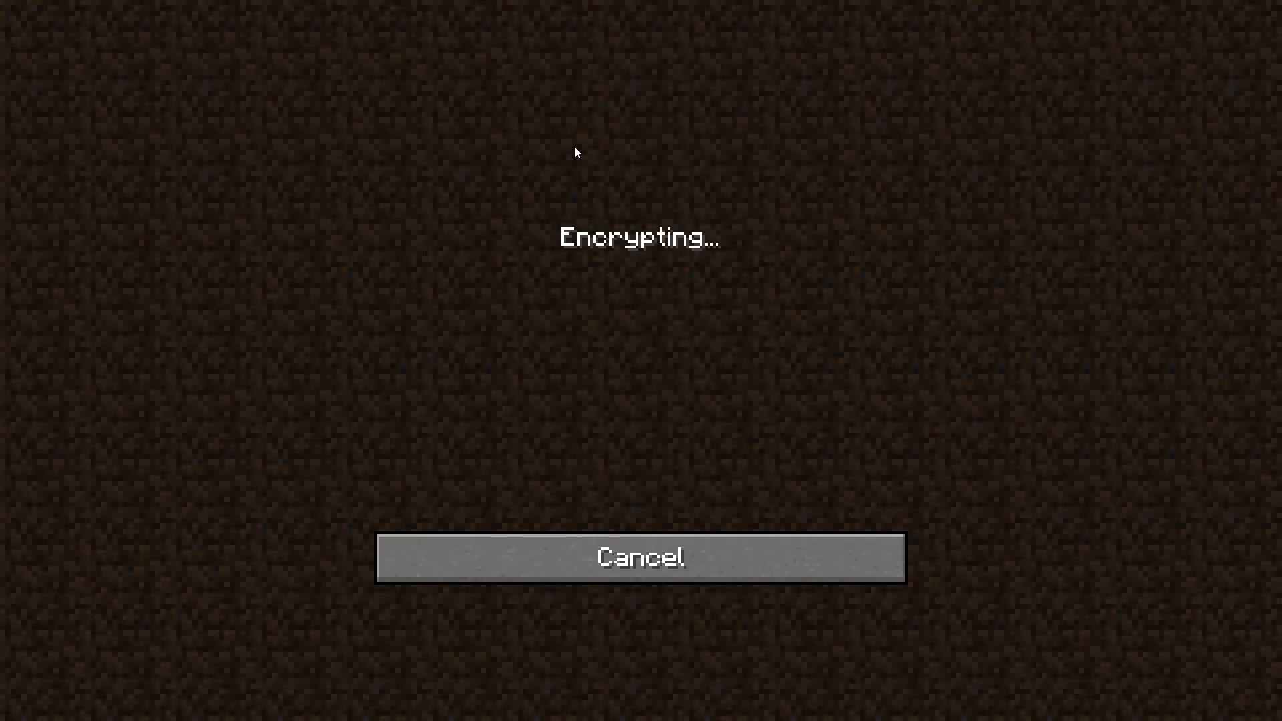